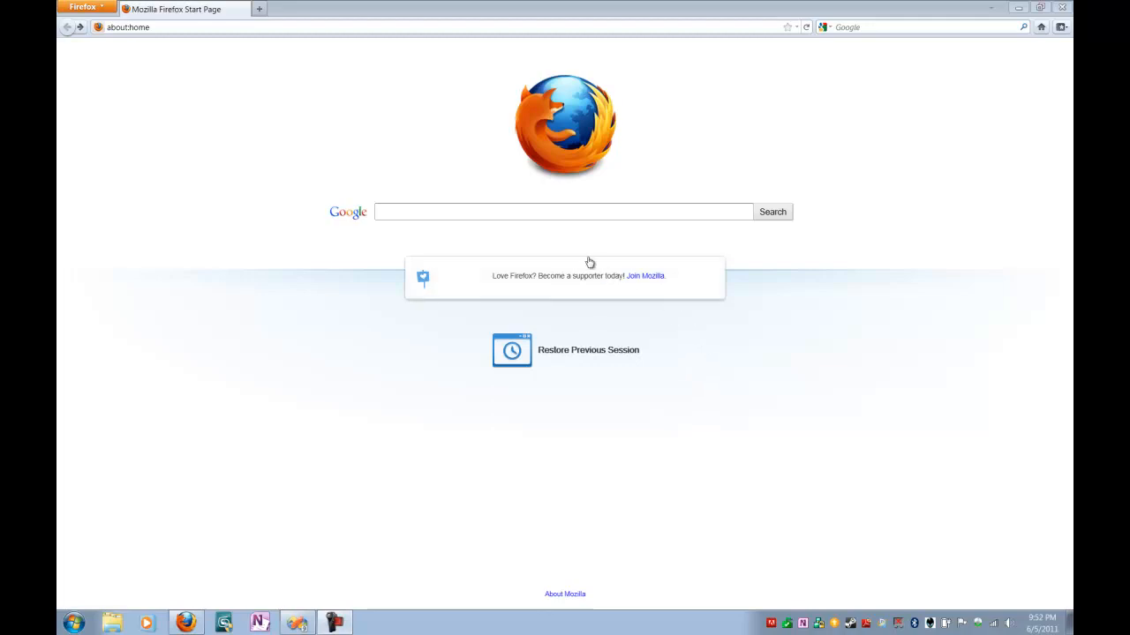
# Search Google for 'nFringe', reach the wiki Releases page, and cancel the installer download.
pyautogui.click(563, 212)
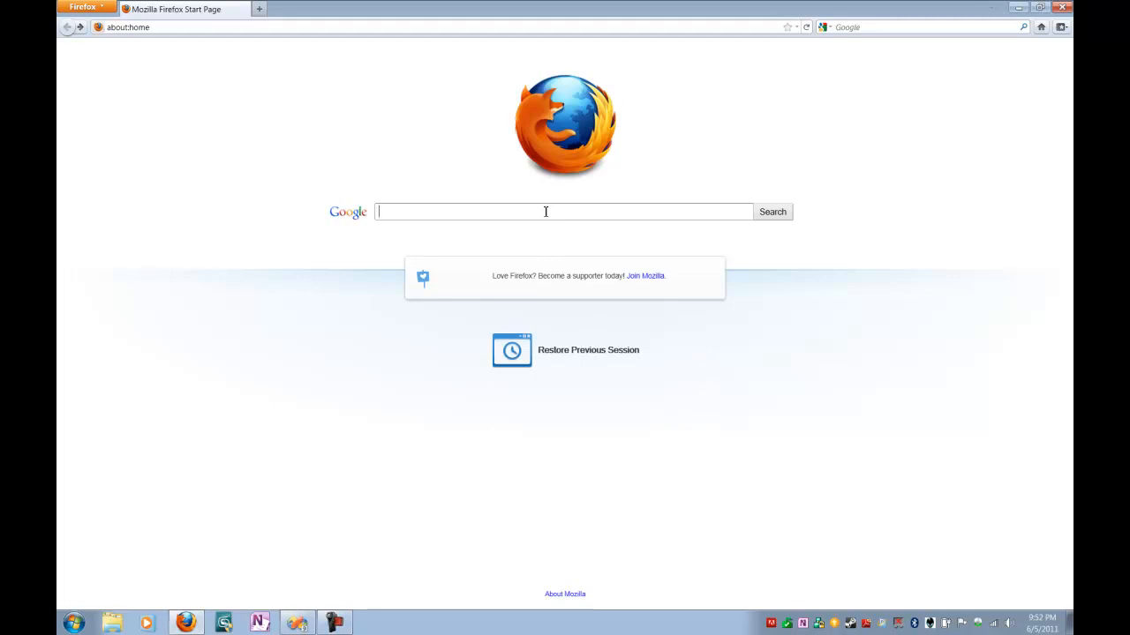
pyautogui.write('nFringe')
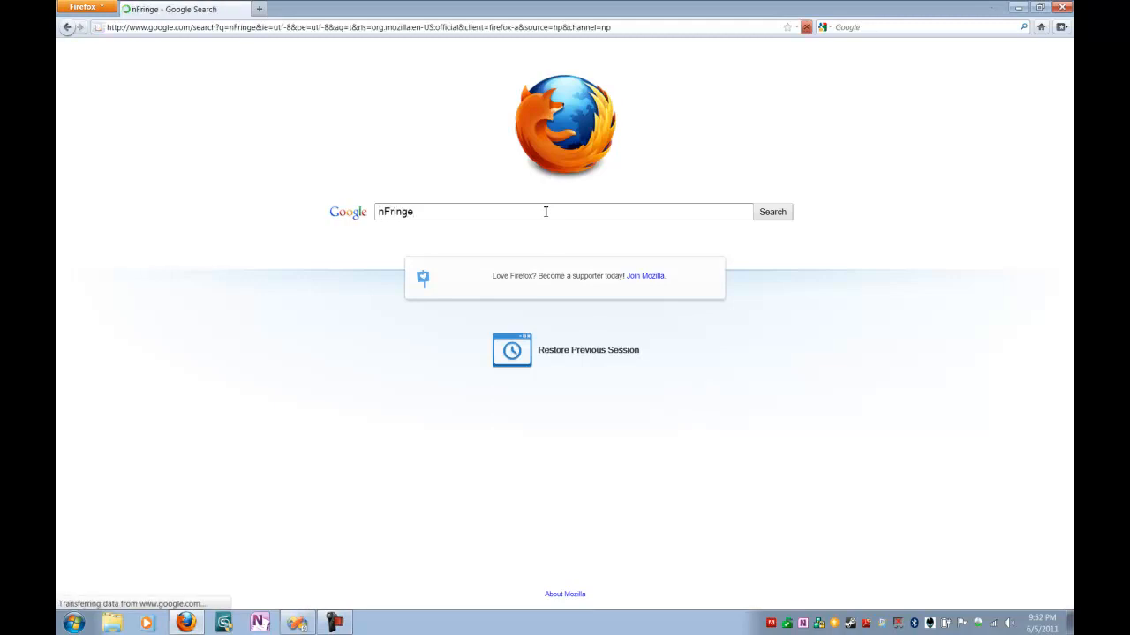
pyautogui.click(772, 212)
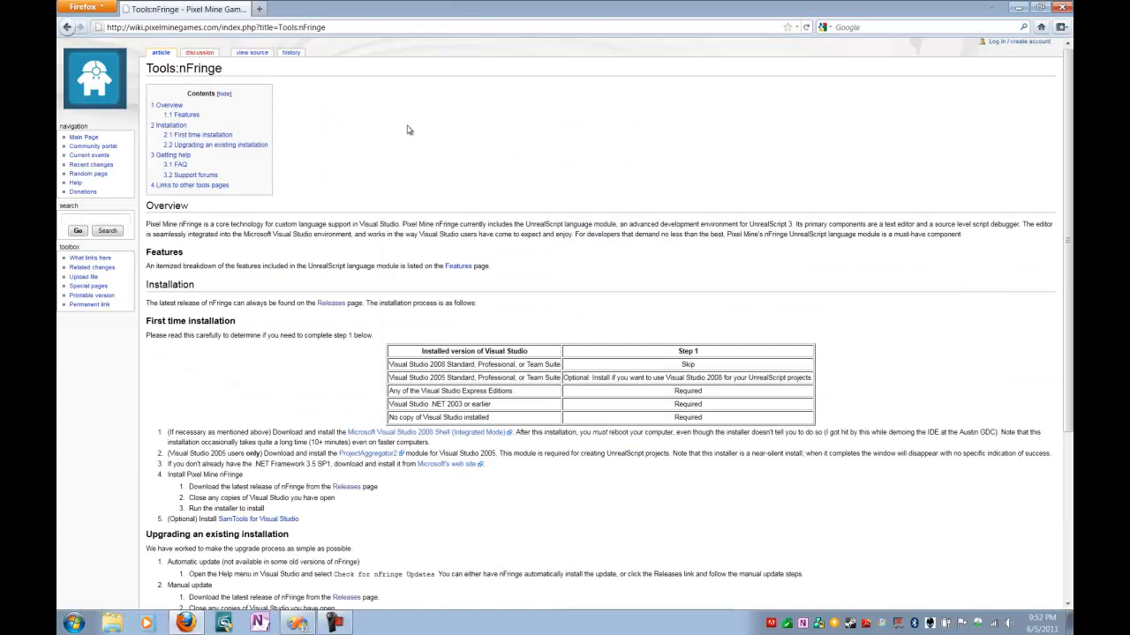
pyautogui.moveTo(393, 159)
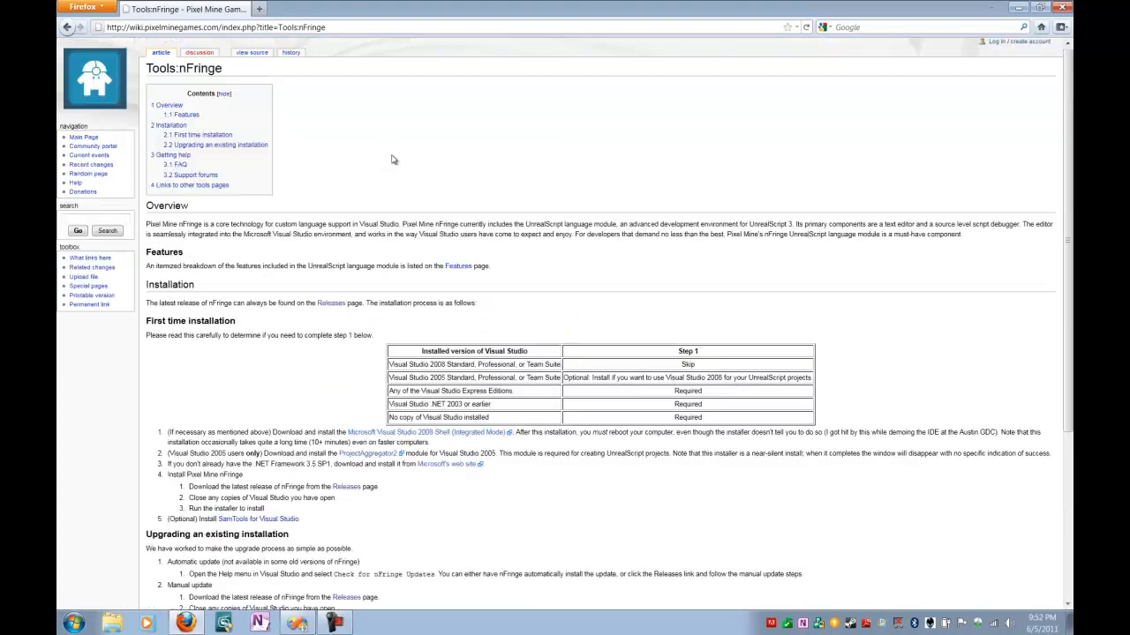
pyautogui.scroll(-3)
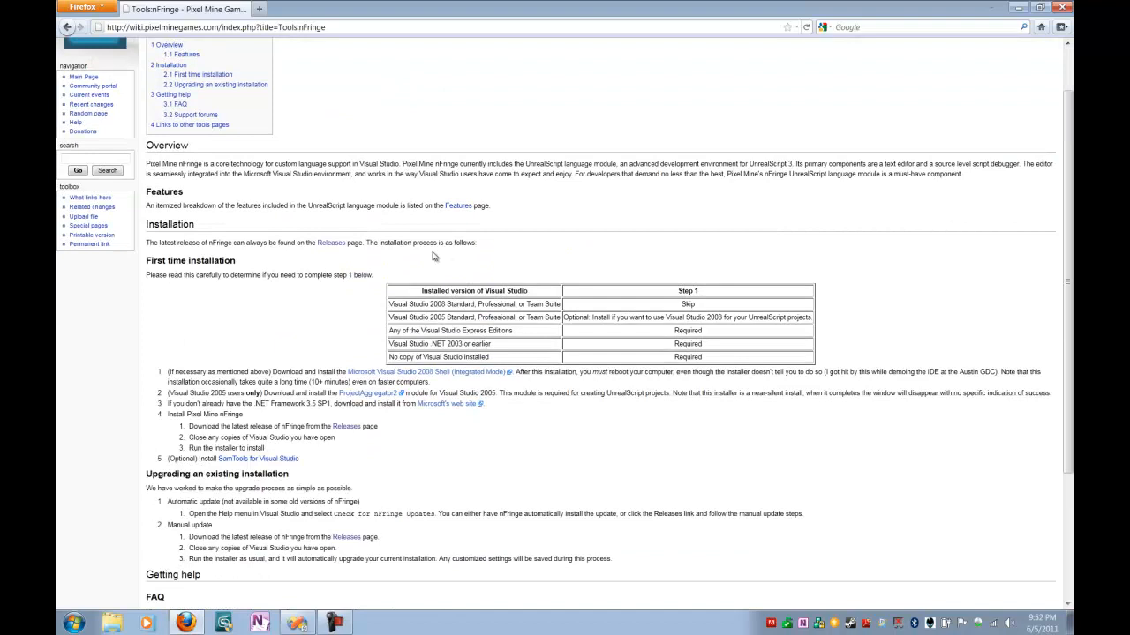
pyautogui.moveTo(513, 374)
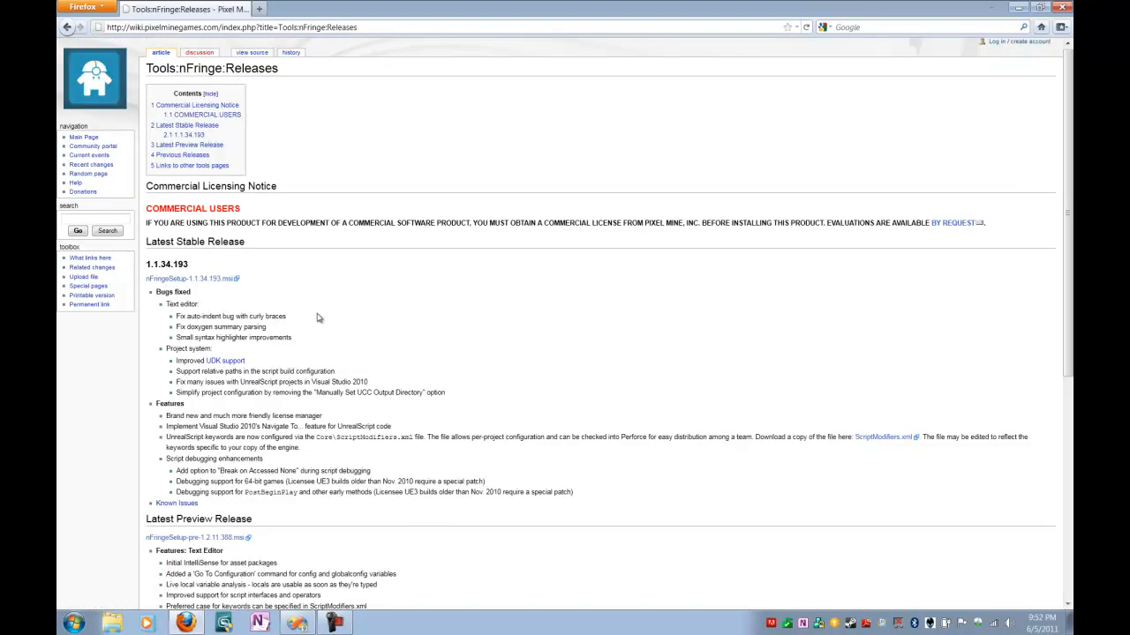
pyautogui.moveTo(296, 300)
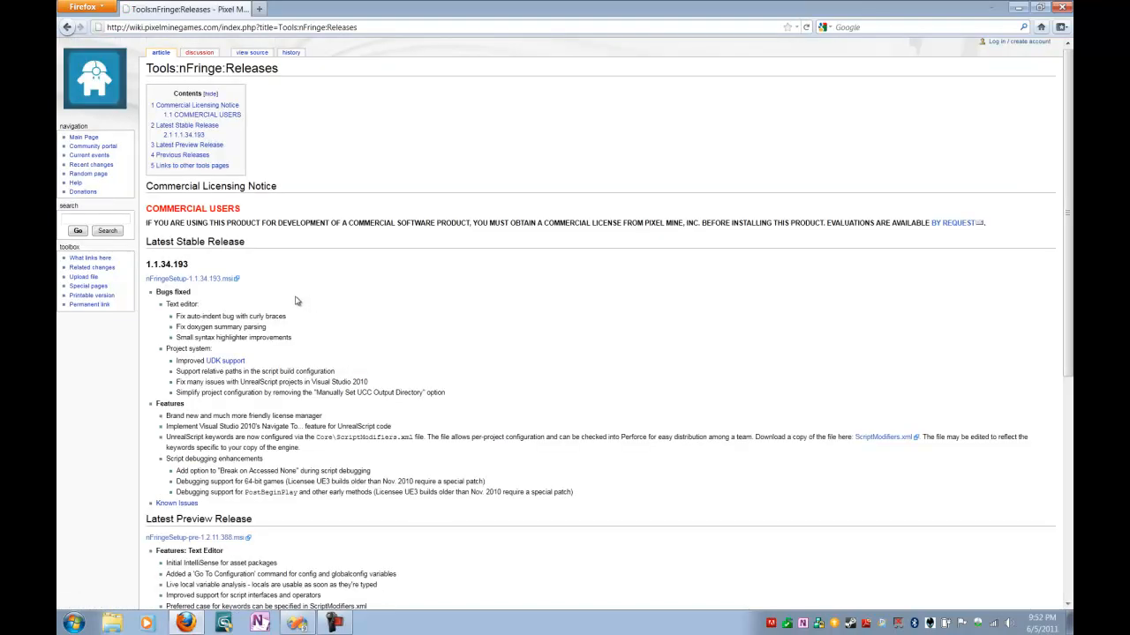
pyautogui.click(187, 279)
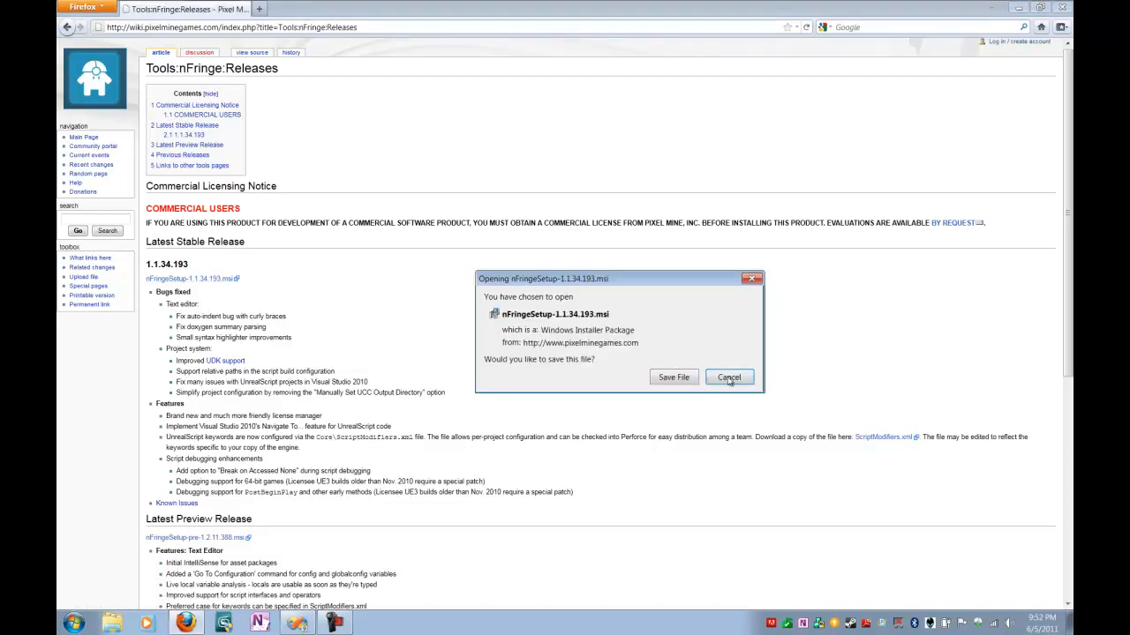
pyautogui.click(729, 377)
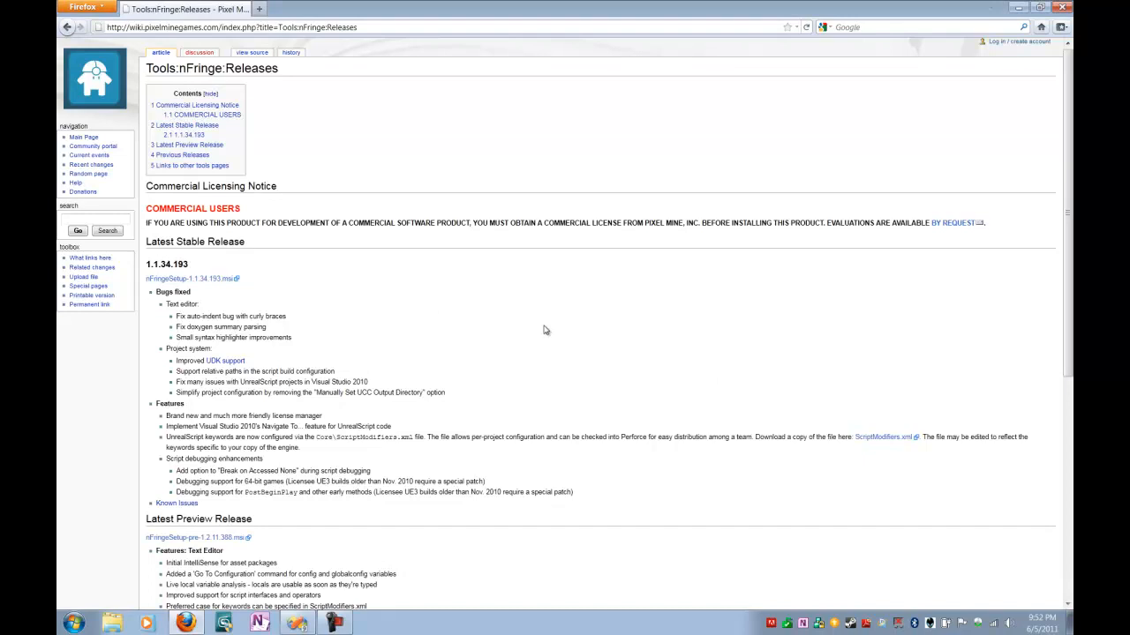
pyautogui.moveTo(504, 308)
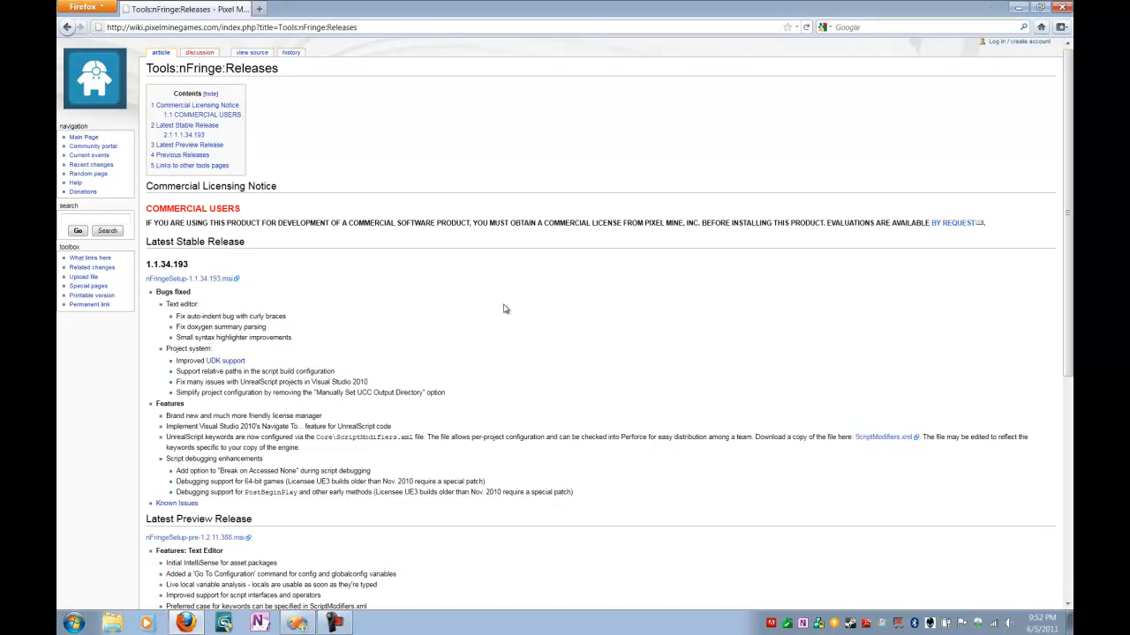
pyautogui.moveTo(501, 307)
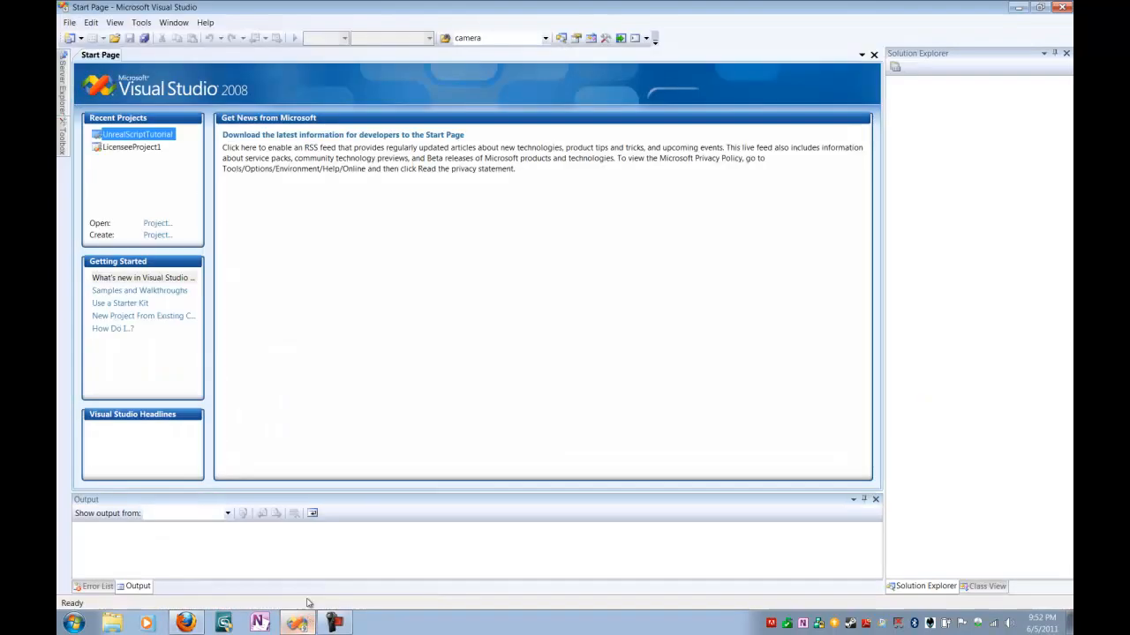
pyautogui.moveTo(383, 281)
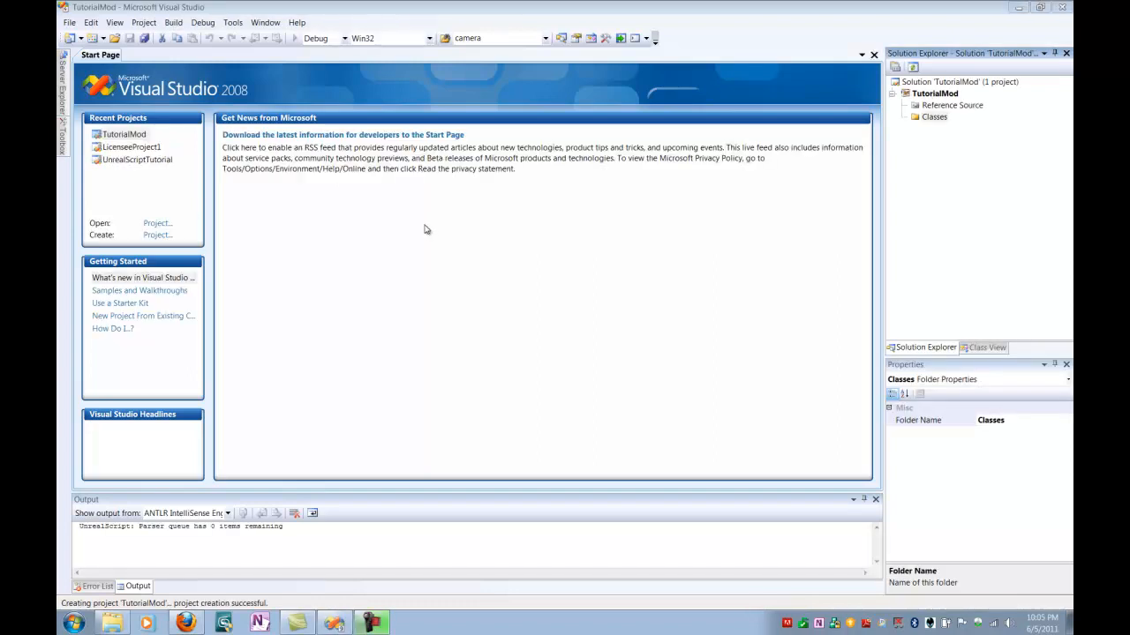
pyautogui.moveTo(166, 130)
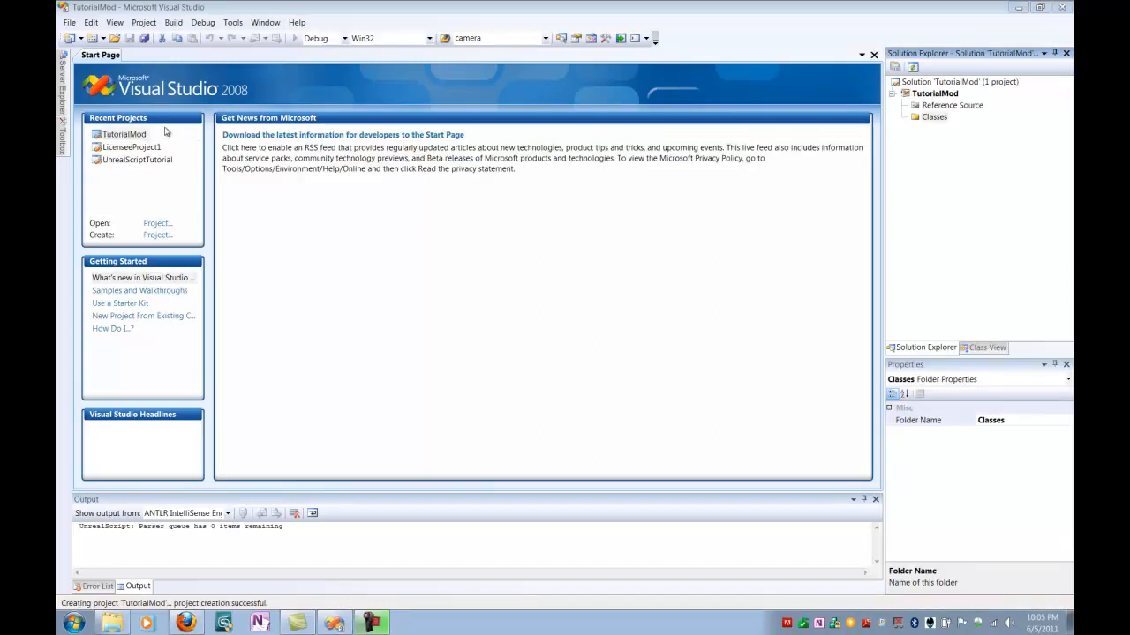
# Start a new project from the File menu with TutorialMod loaded.
pyautogui.click(69, 21)
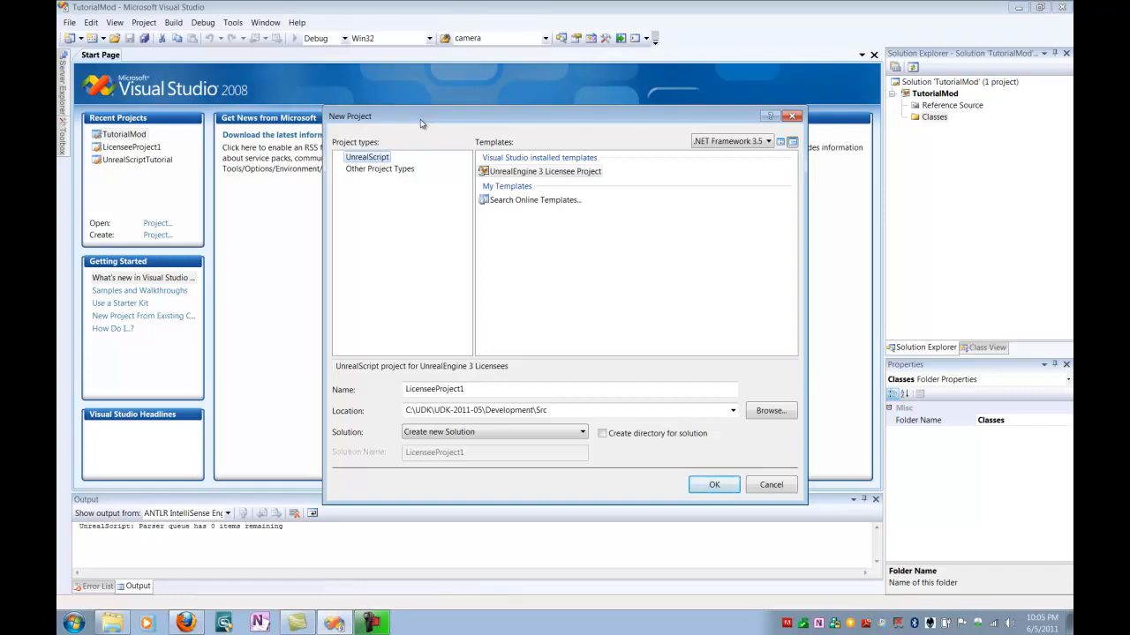
pyautogui.moveTo(385, 296)
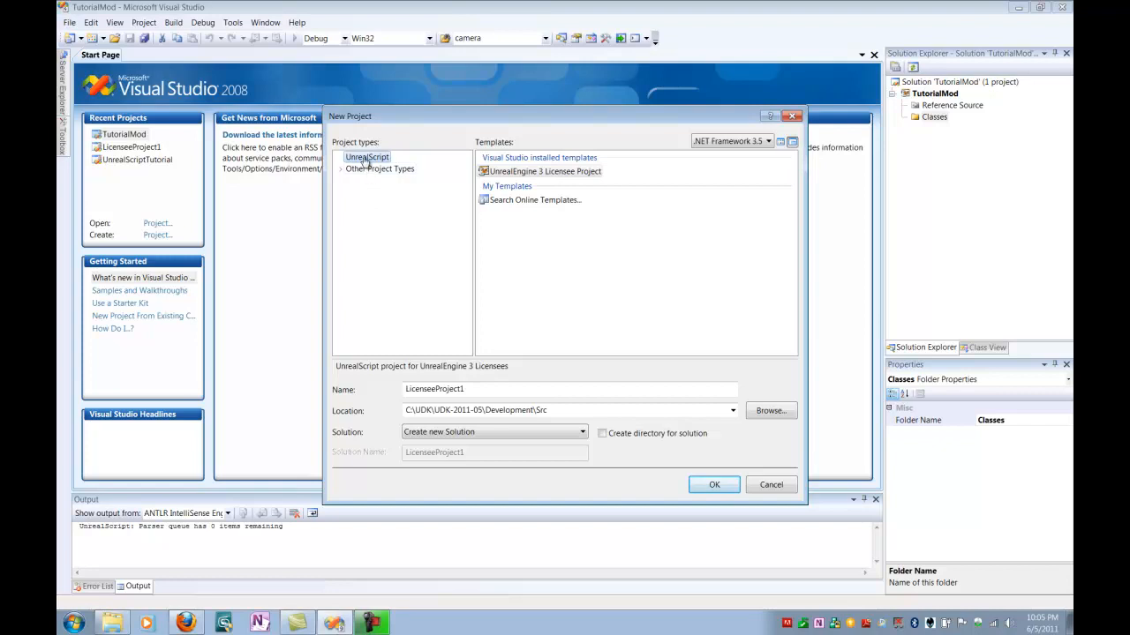
# Create an UnrealScript UnrealEngine 3 Licensee project named TutorialPackage.
pyautogui.click(544, 171)
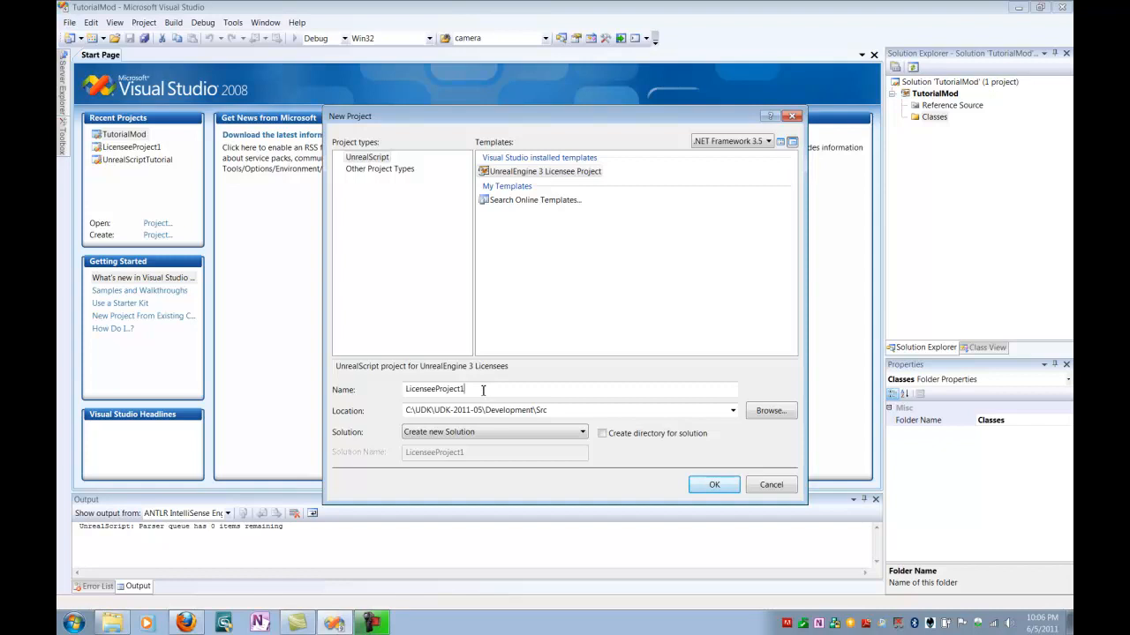
pyautogui.tripleClick(435, 390)
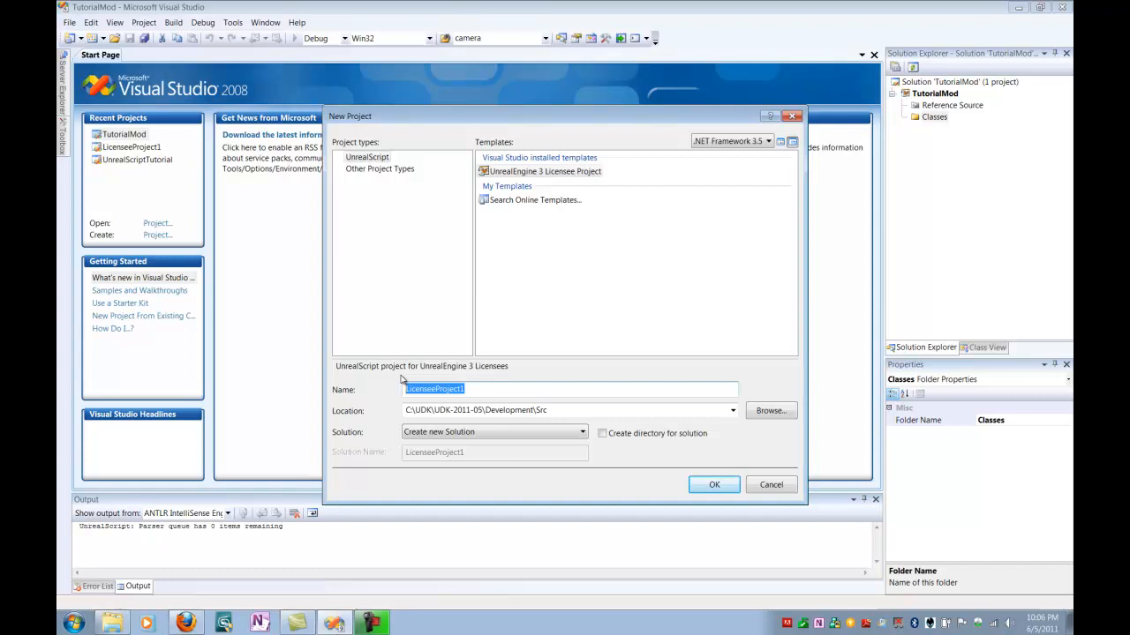
pyautogui.write('TutorialPackage')
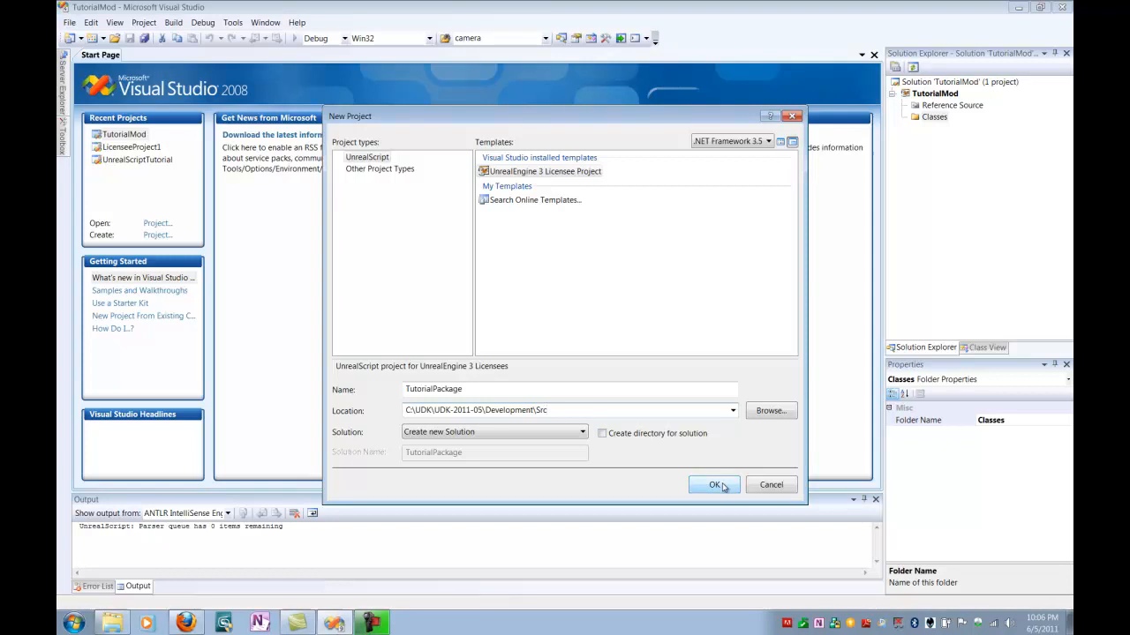
pyautogui.click(714, 484)
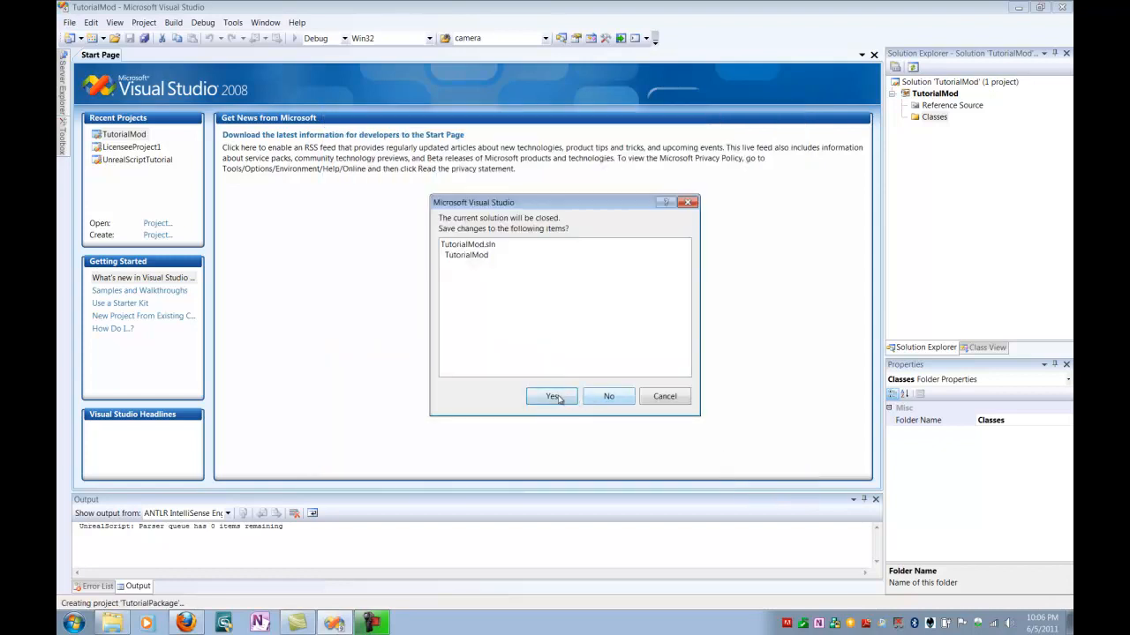
# Save the TutorialMod solution and add a Classes folder to the TutorialPackage project.
pyautogui.click(551, 395)
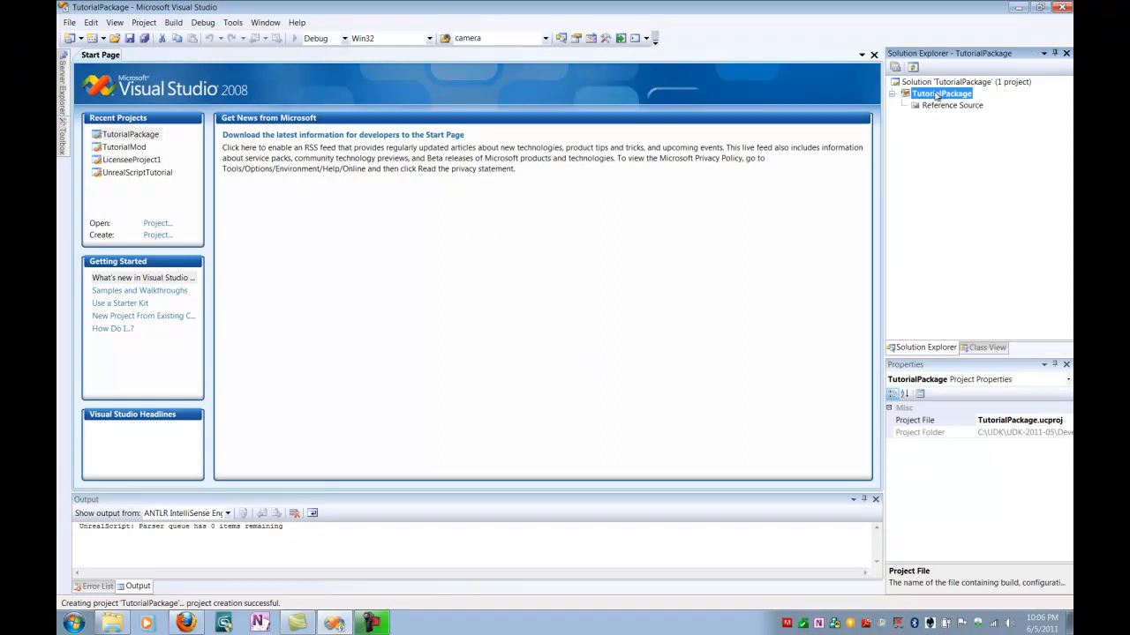
pyautogui.rightClick(940, 94)
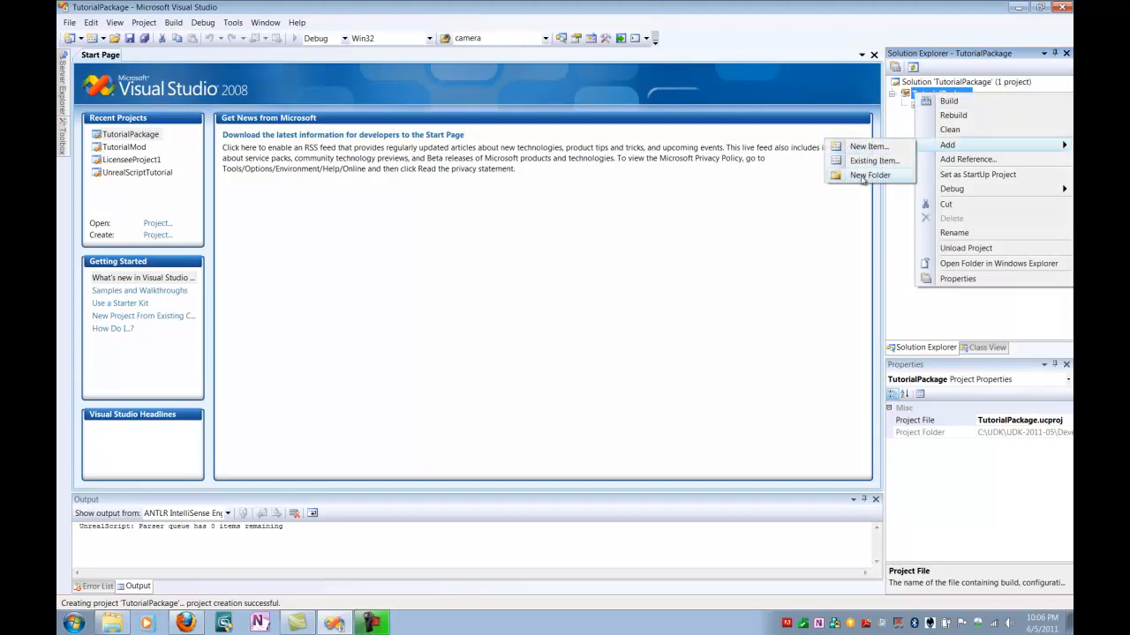
pyautogui.click(870, 175)
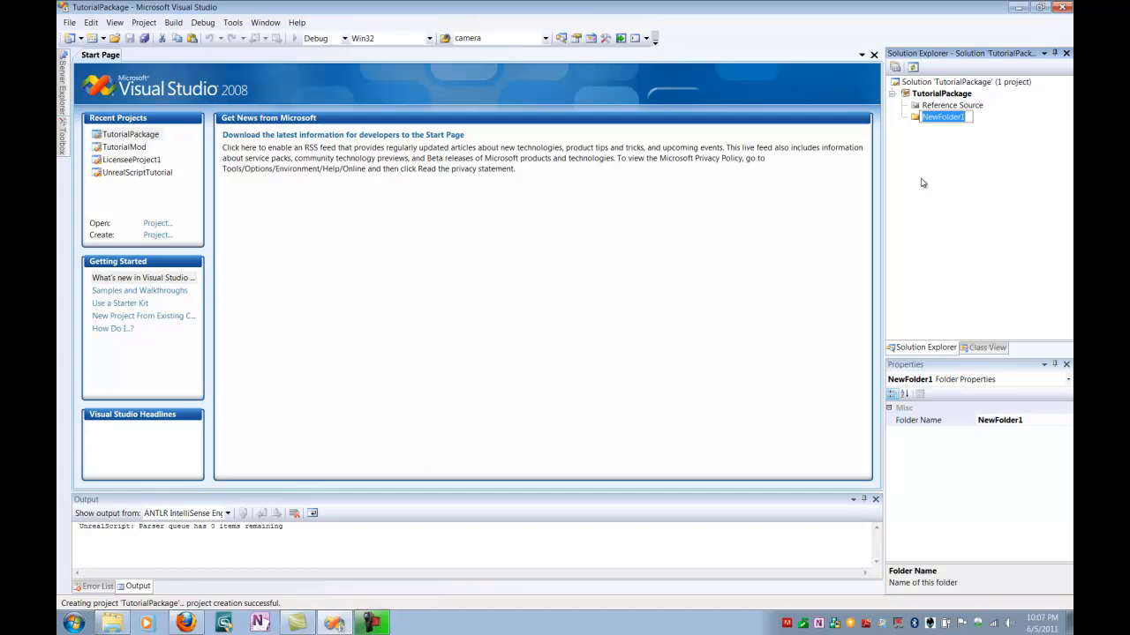
pyautogui.write('Class')
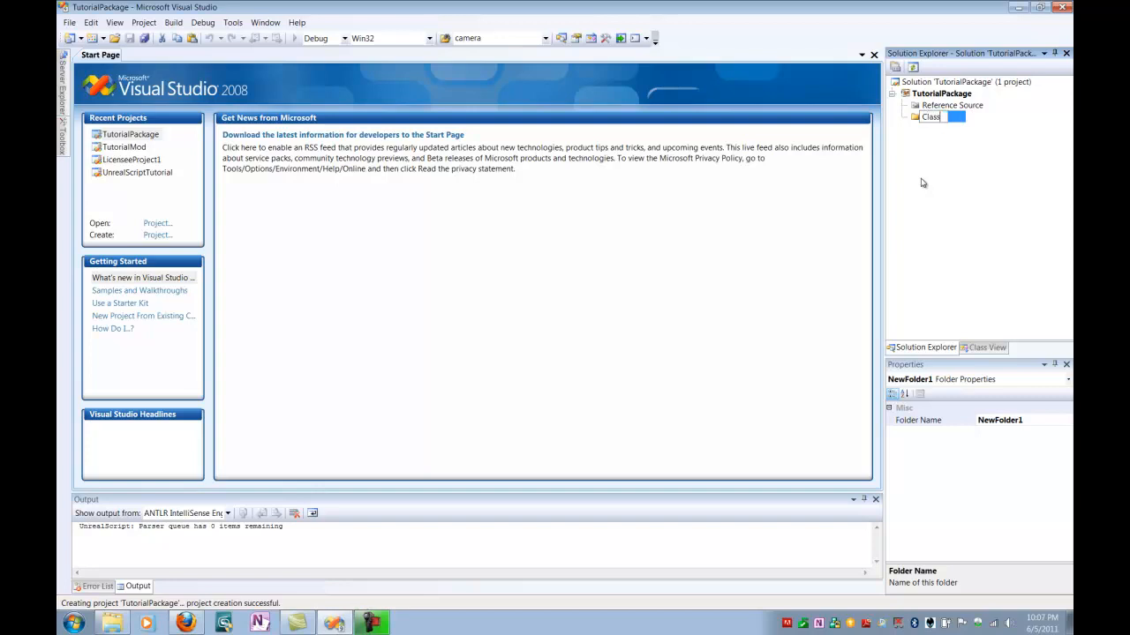
pyautogui.write('Classes')
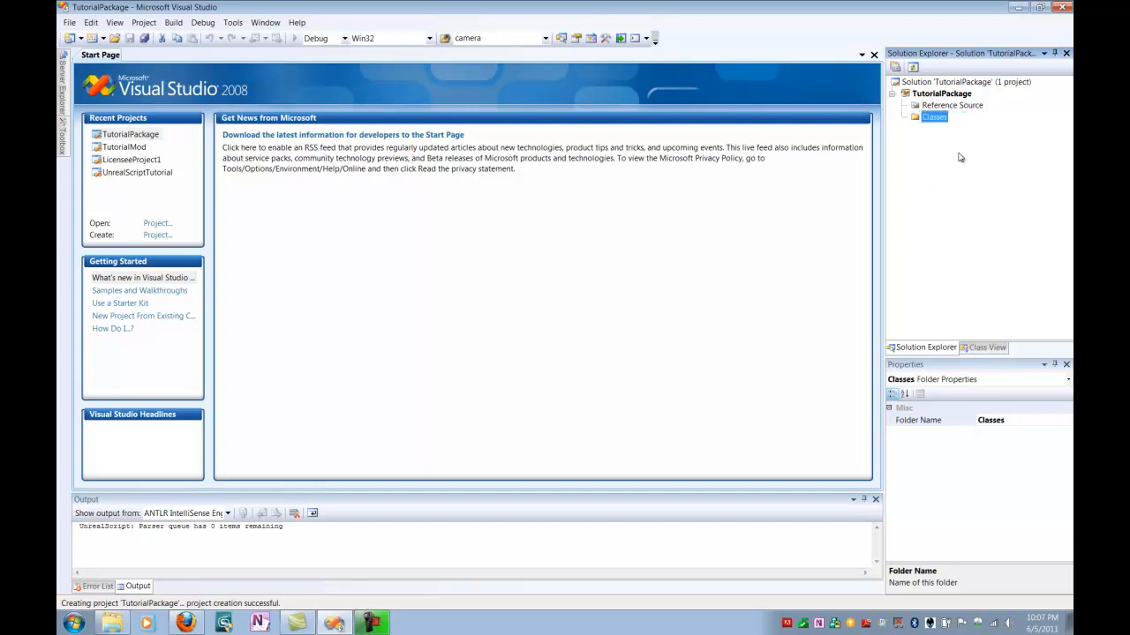
pyautogui.click(933, 116)
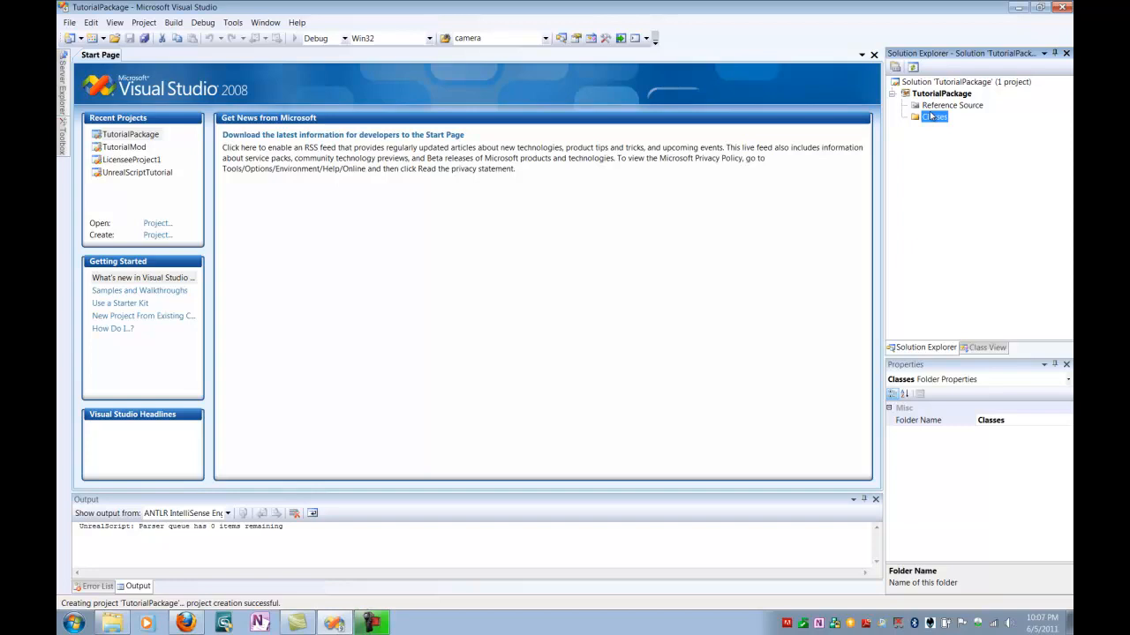
pyautogui.click(940, 92)
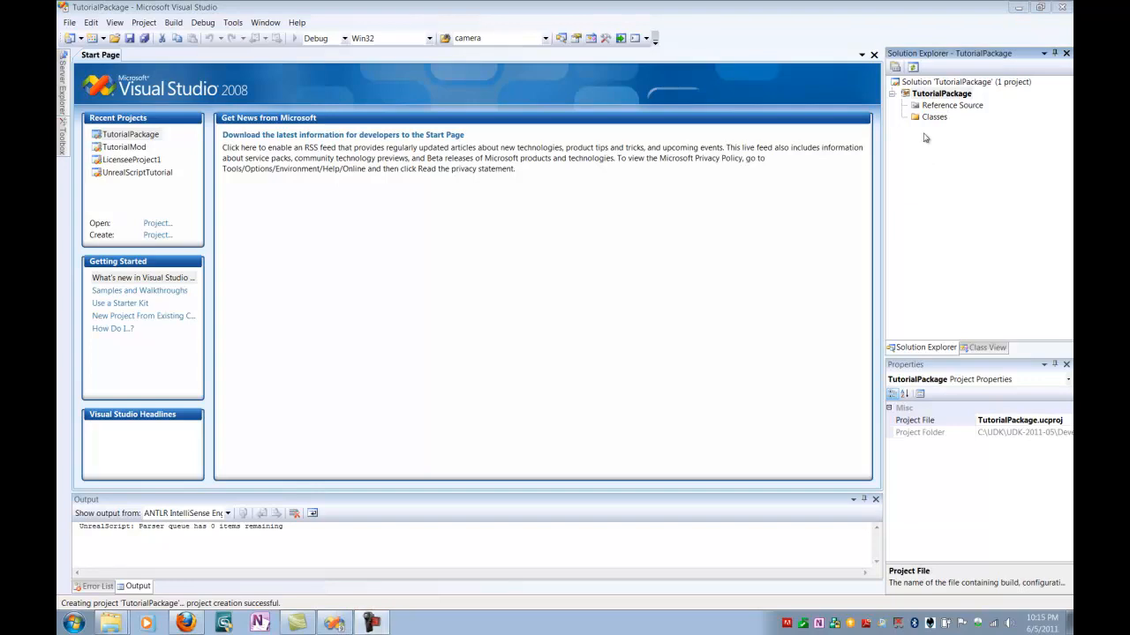
pyautogui.moveTo(926, 99)
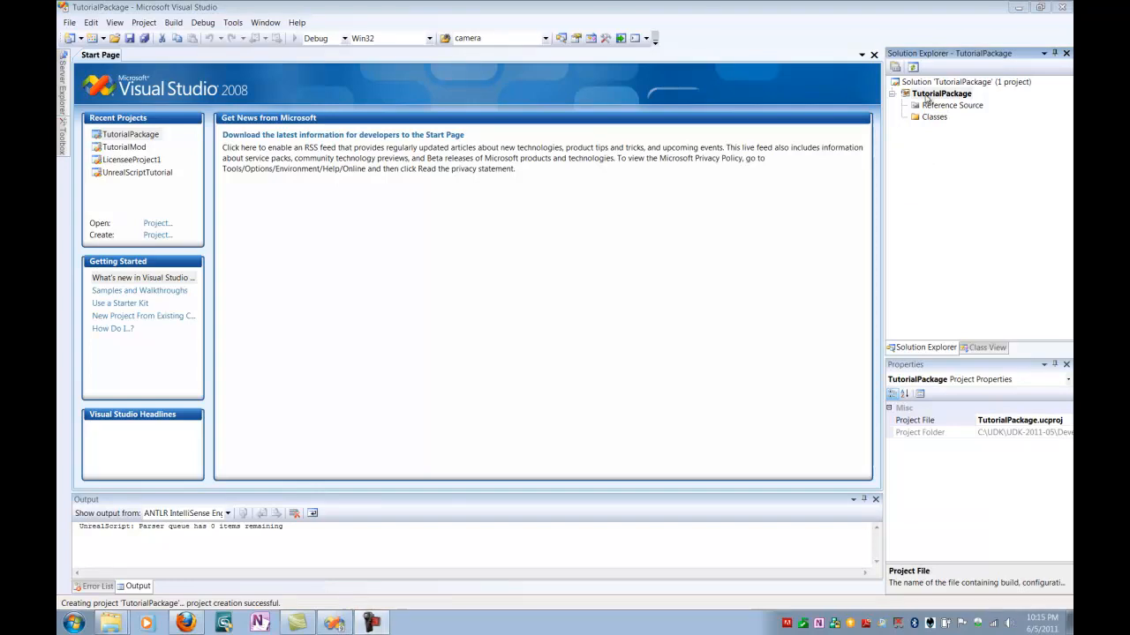
# In TutorialPackage's General properties, set Target Game to UnrealEngine 3 Mod.
pyautogui.rightClick(940, 94)
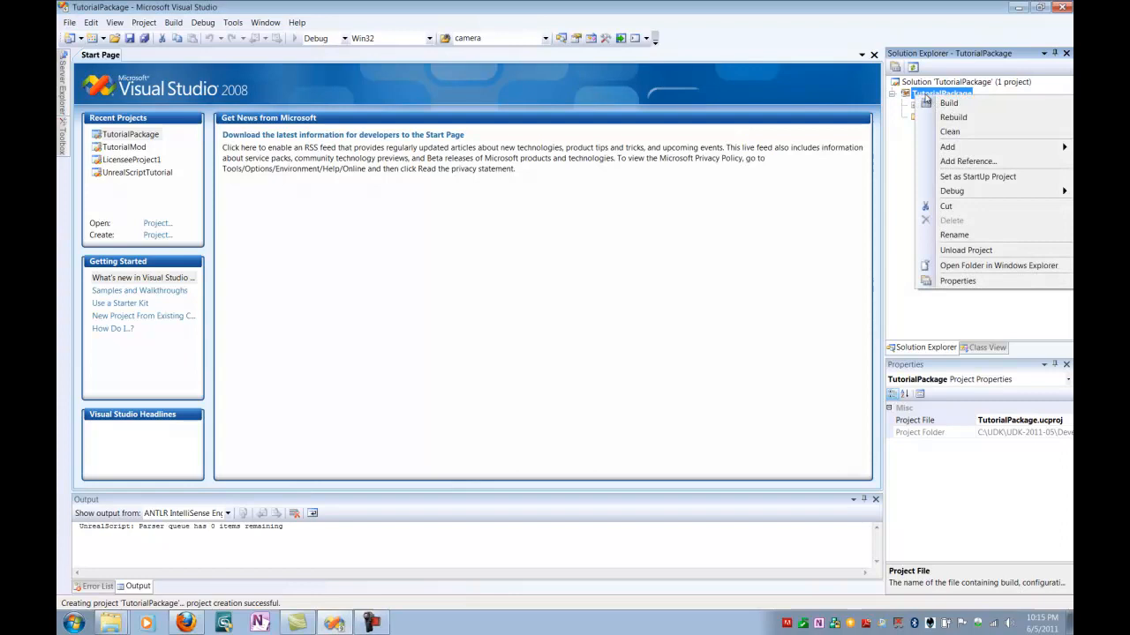
pyautogui.click(957, 281)
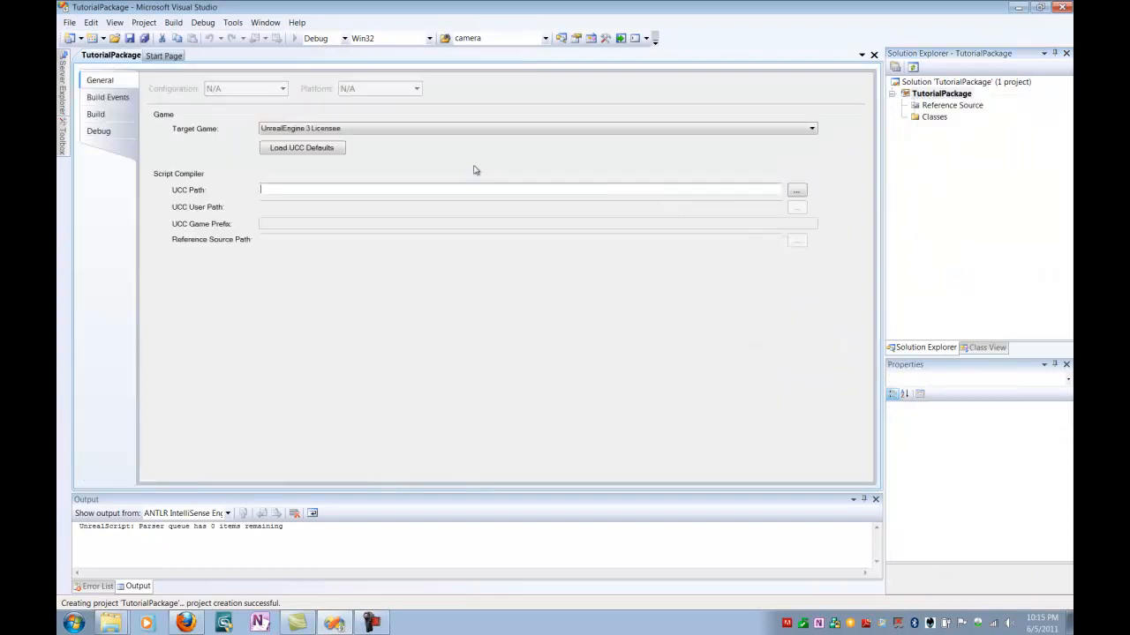
pyautogui.moveTo(109, 55)
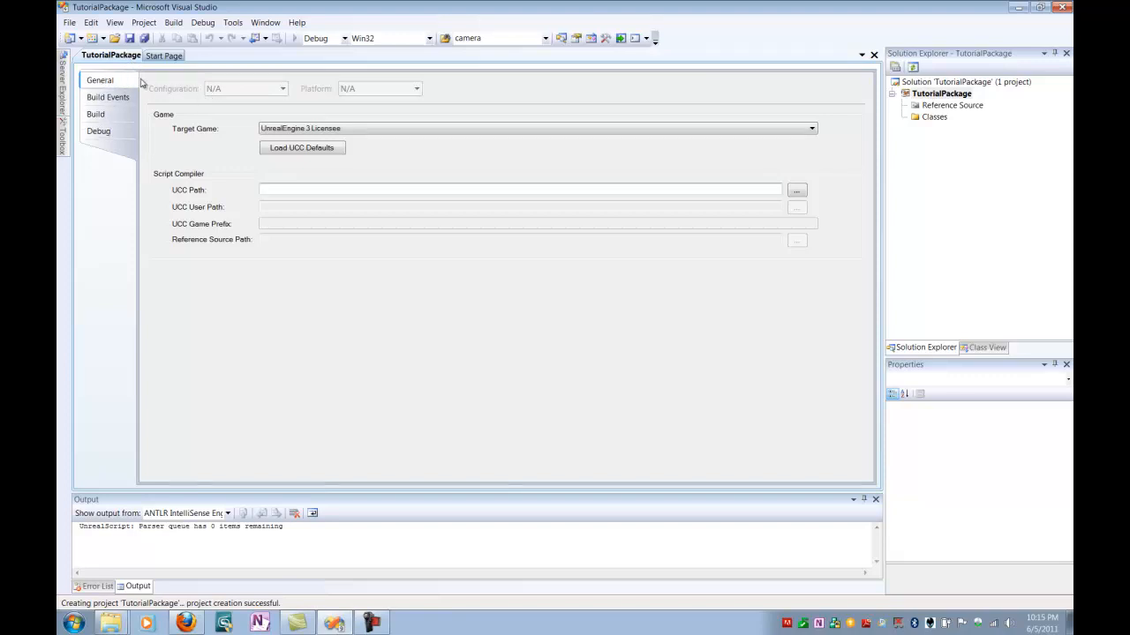
pyautogui.moveTo(155, 86)
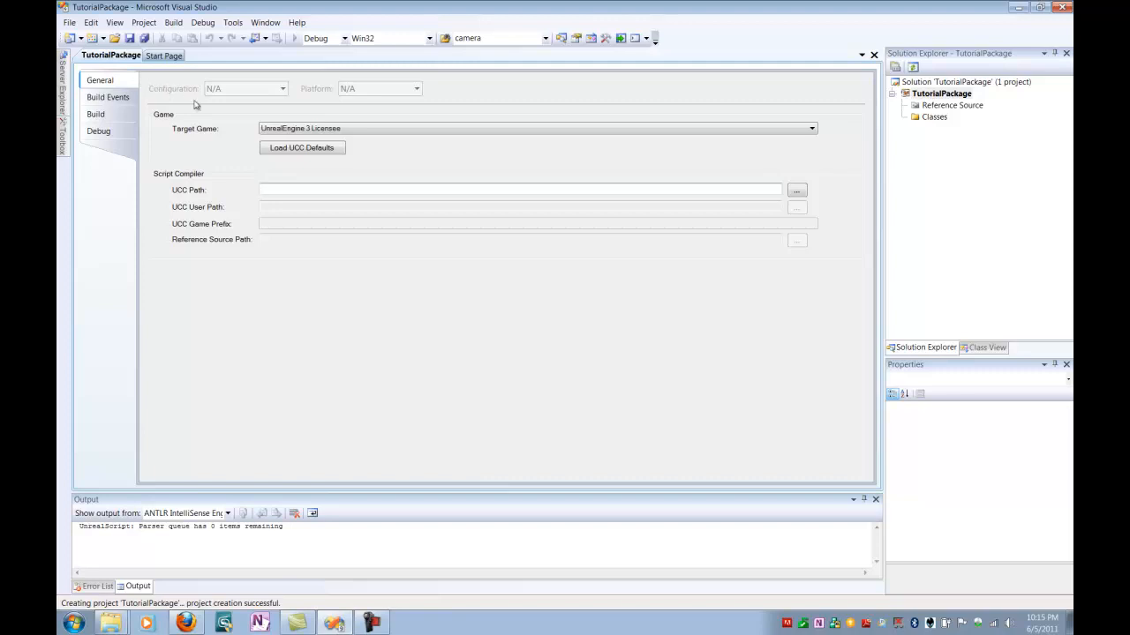
pyautogui.click(808, 127)
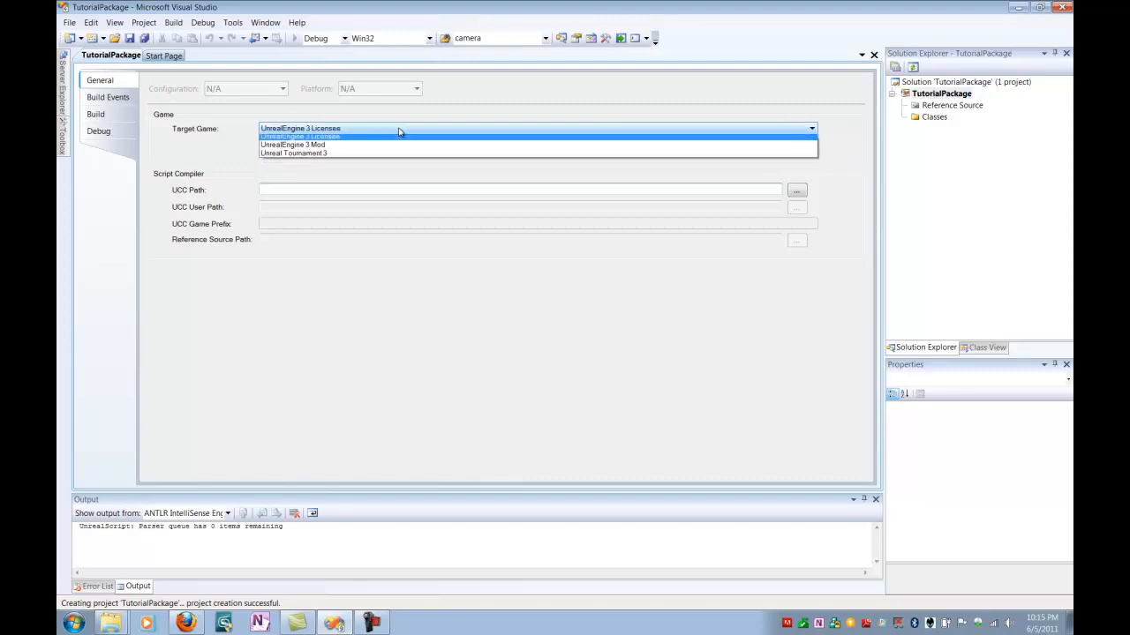
pyautogui.moveTo(371, 156)
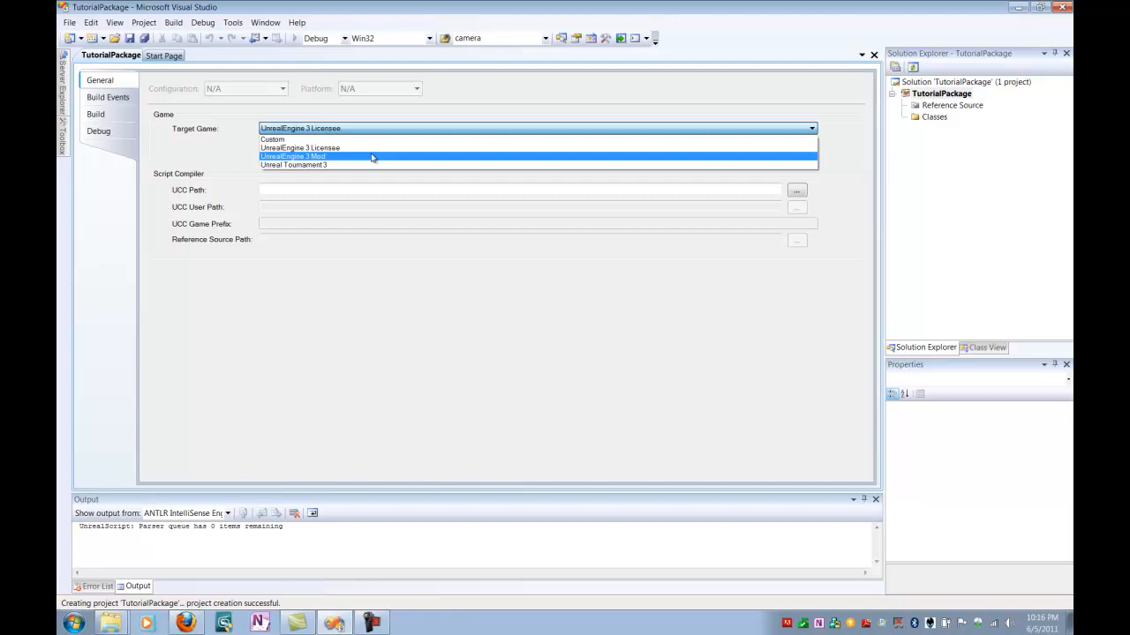
pyautogui.click(293, 155)
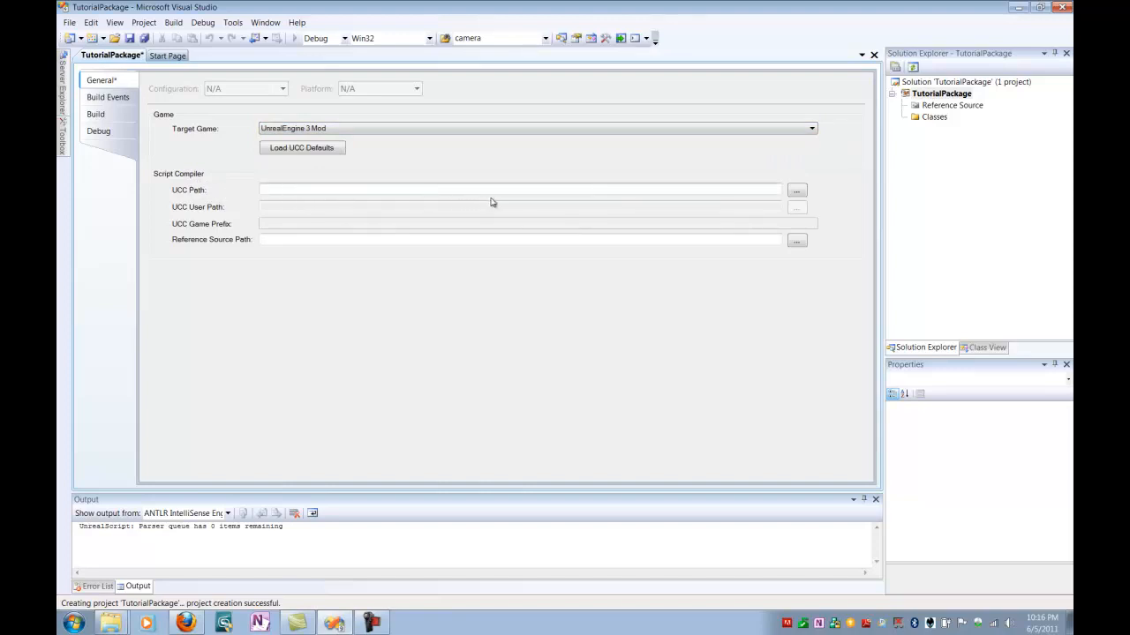
pyautogui.moveTo(796, 190)
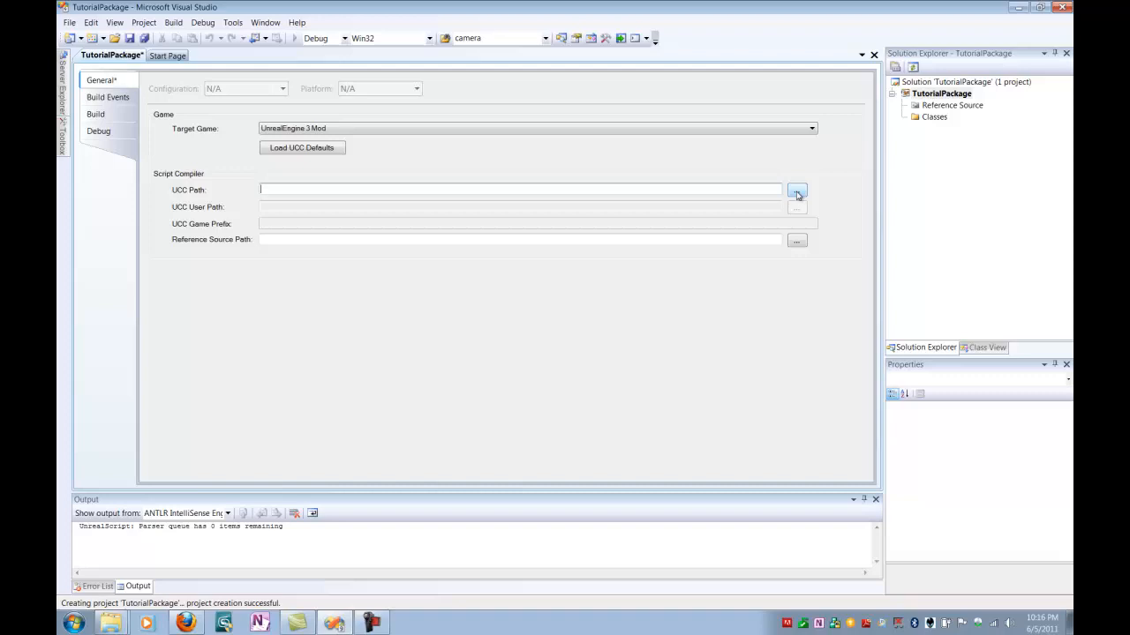
# Browse the UCC Path to the UDK-2011-05 Binaries\Win32 folder to pick UDK.com.
pyautogui.click(796, 191)
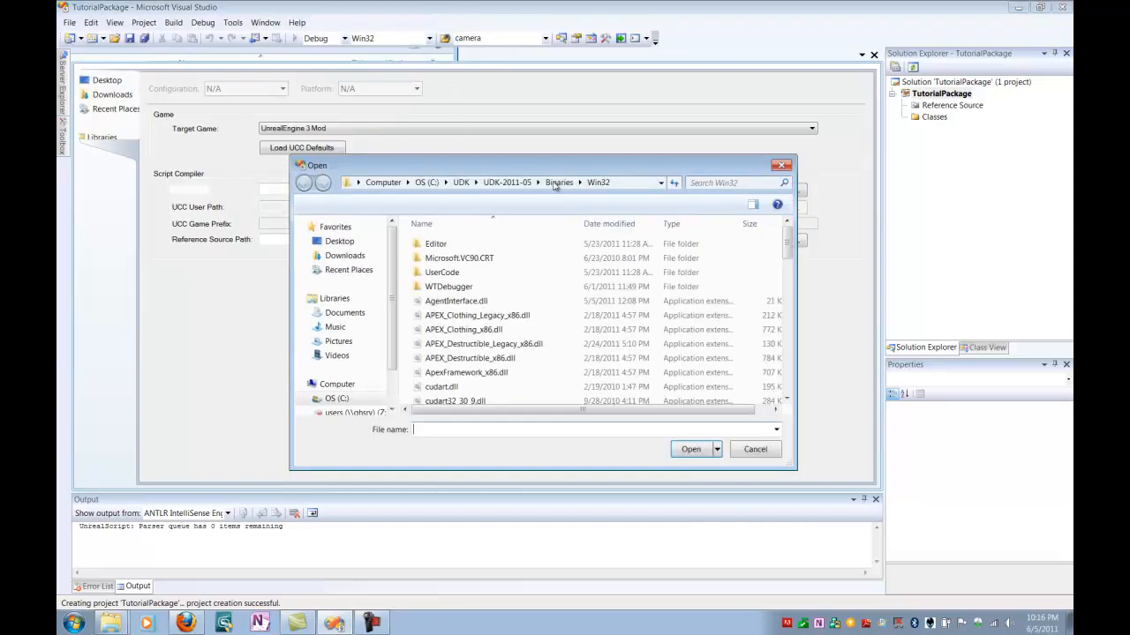
pyautogui.click(459, 182)
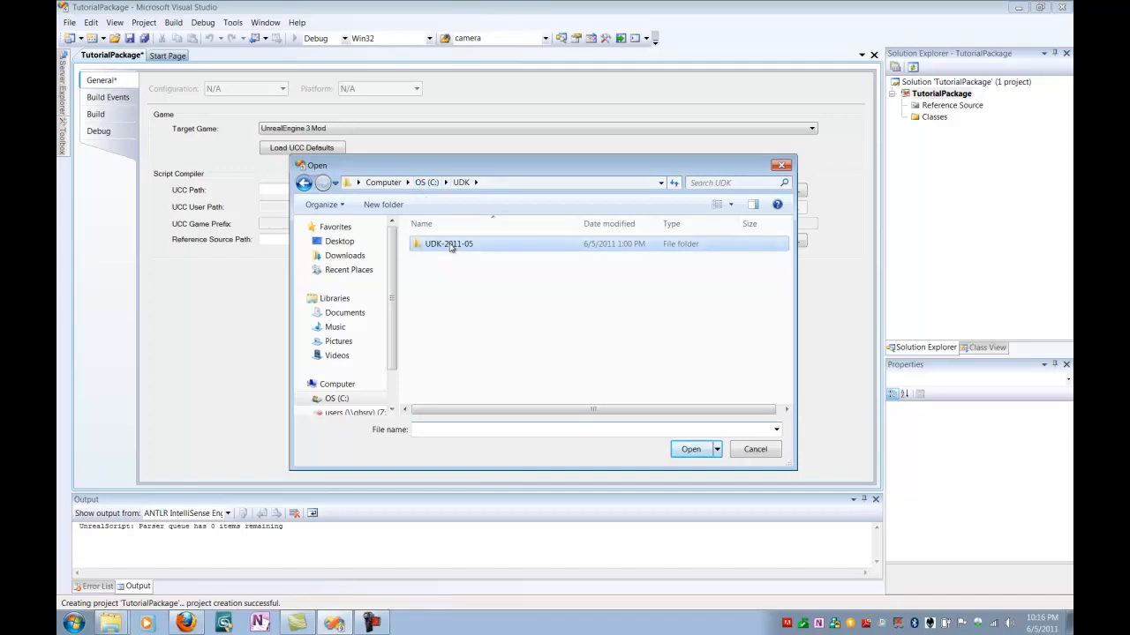
pyautogui.doubleClick(448, 243)
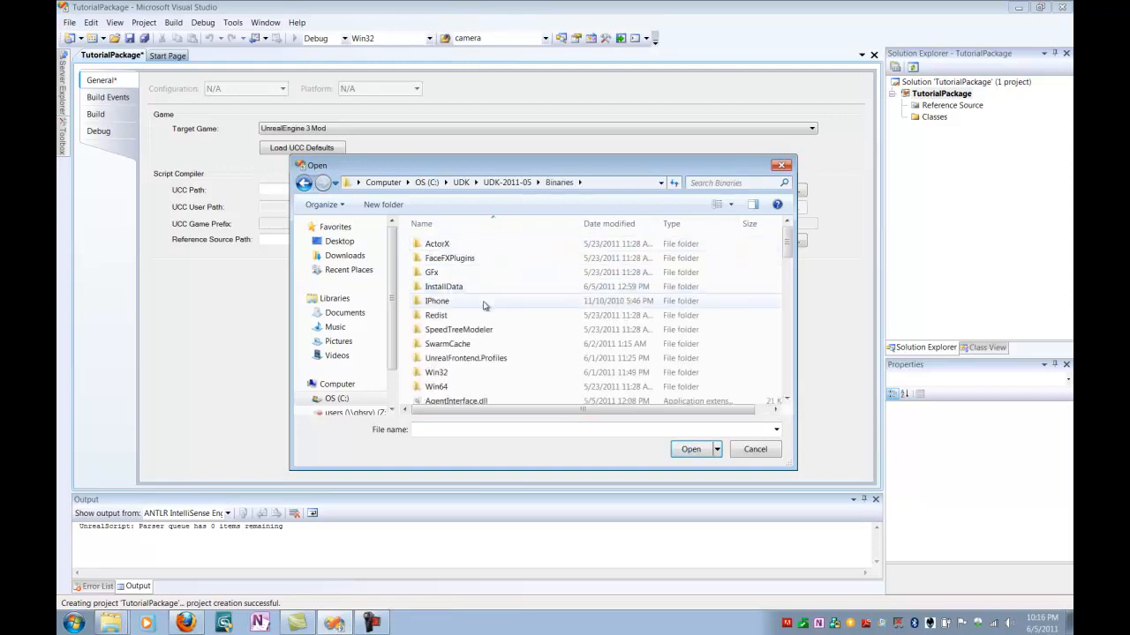
pyautogui.doubleClick(435, 371)
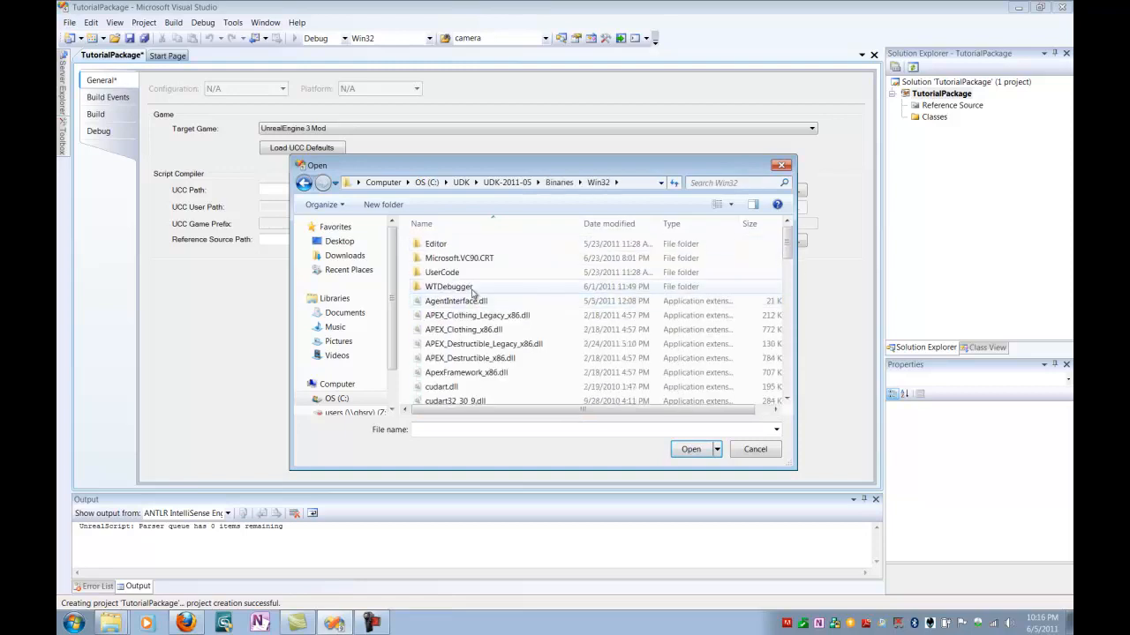
pyautogui.scroll(-3)
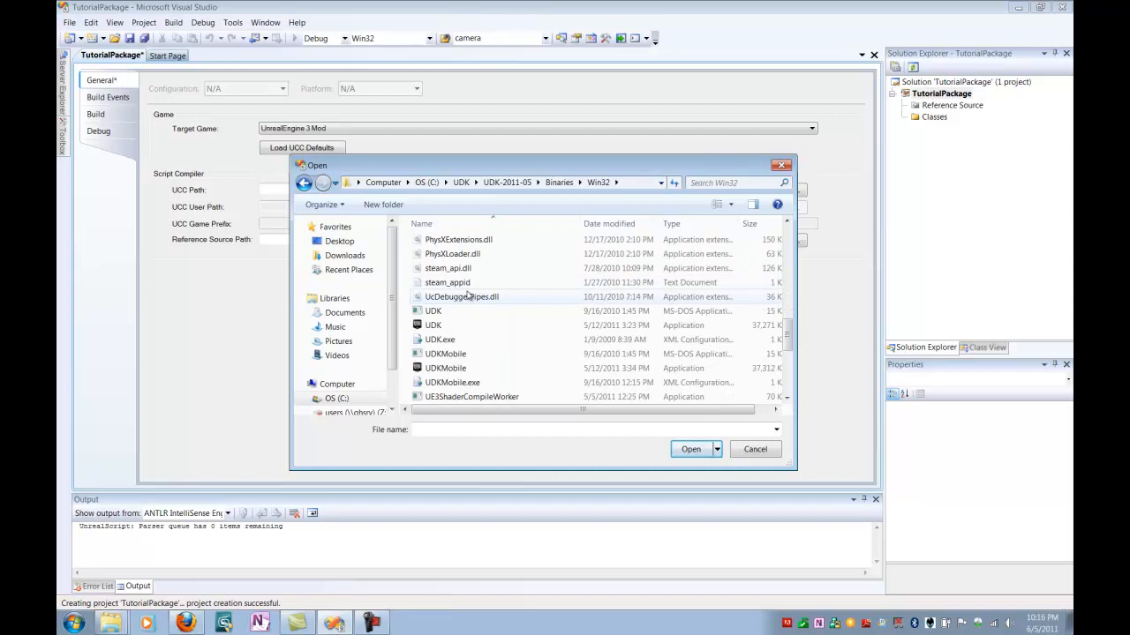
pyautogui.moveTo(435, 311)
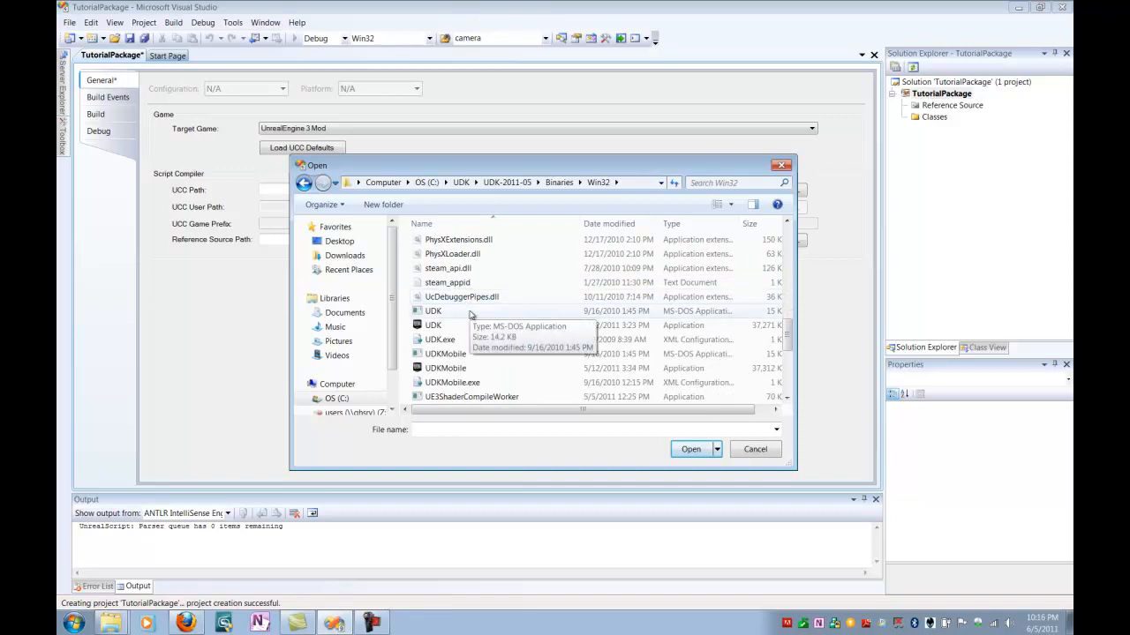
pyautogui.moveTo(459, 325)
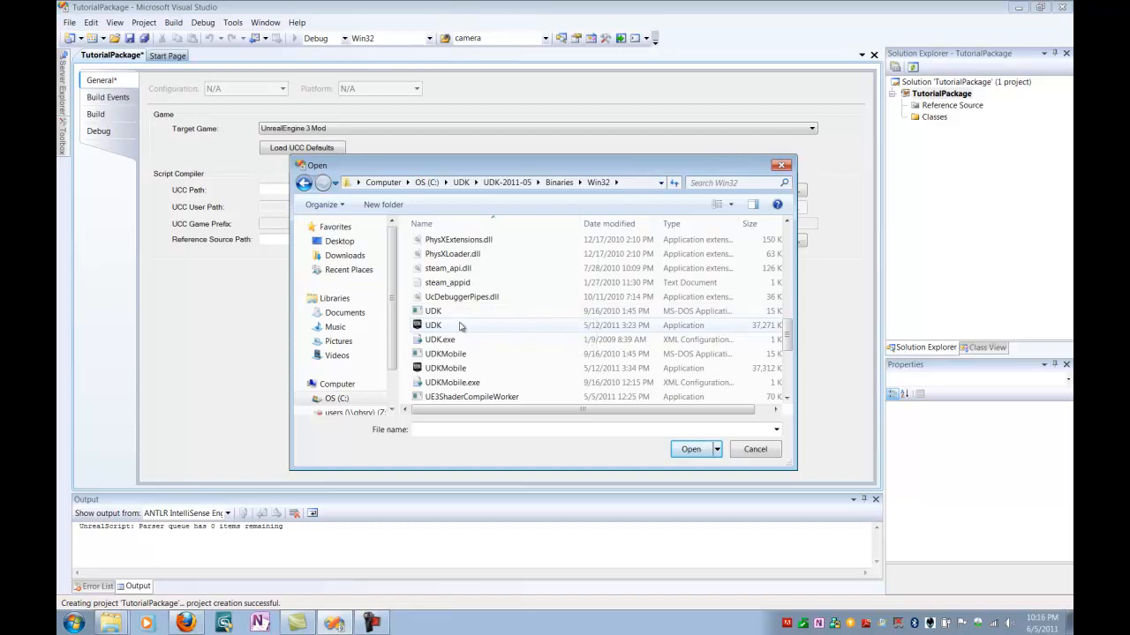
pyautogui.moveTo(458, 324)
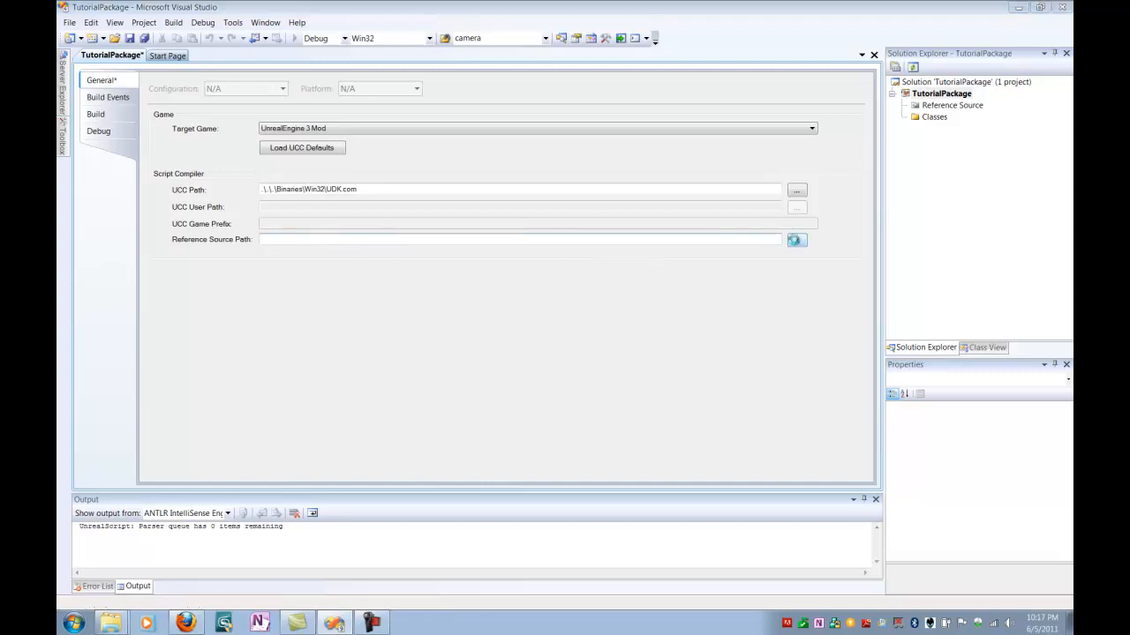
# Set the Reference Source Path to the UDK Development Src folder.
pyautogui.click(795, 240)
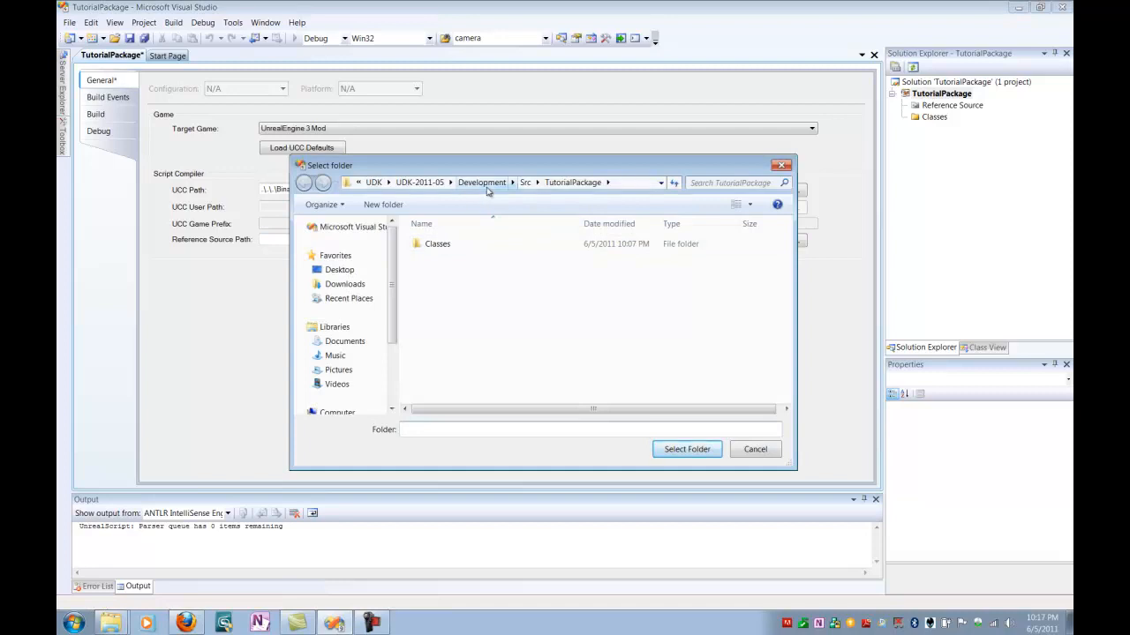
pyautogui.click(484, 182)
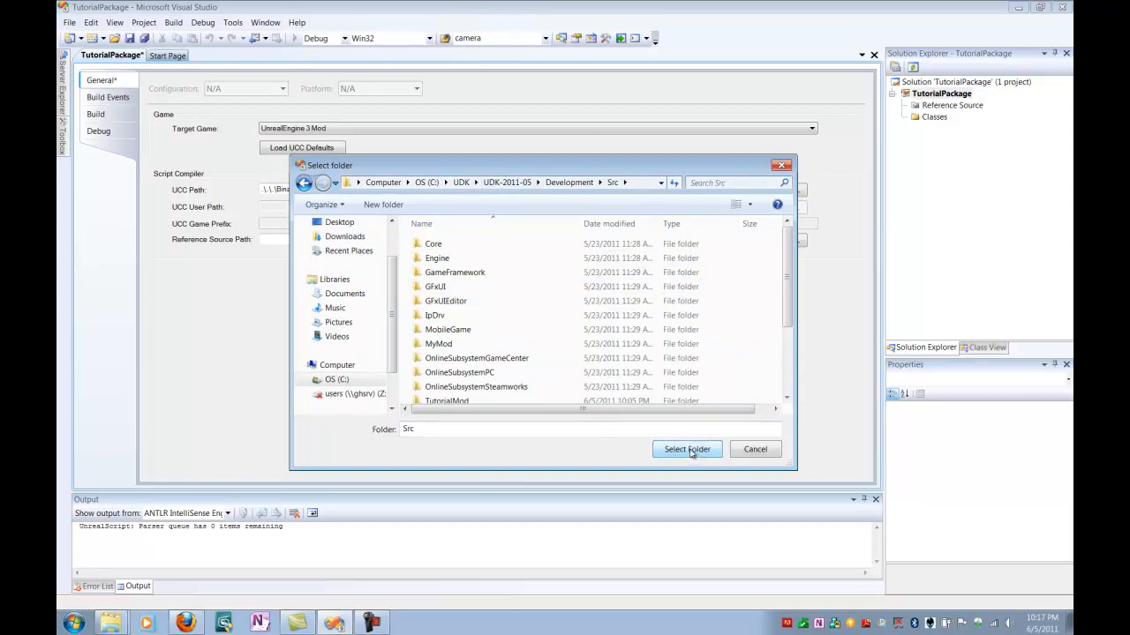
pyautogui.click(687, 450)
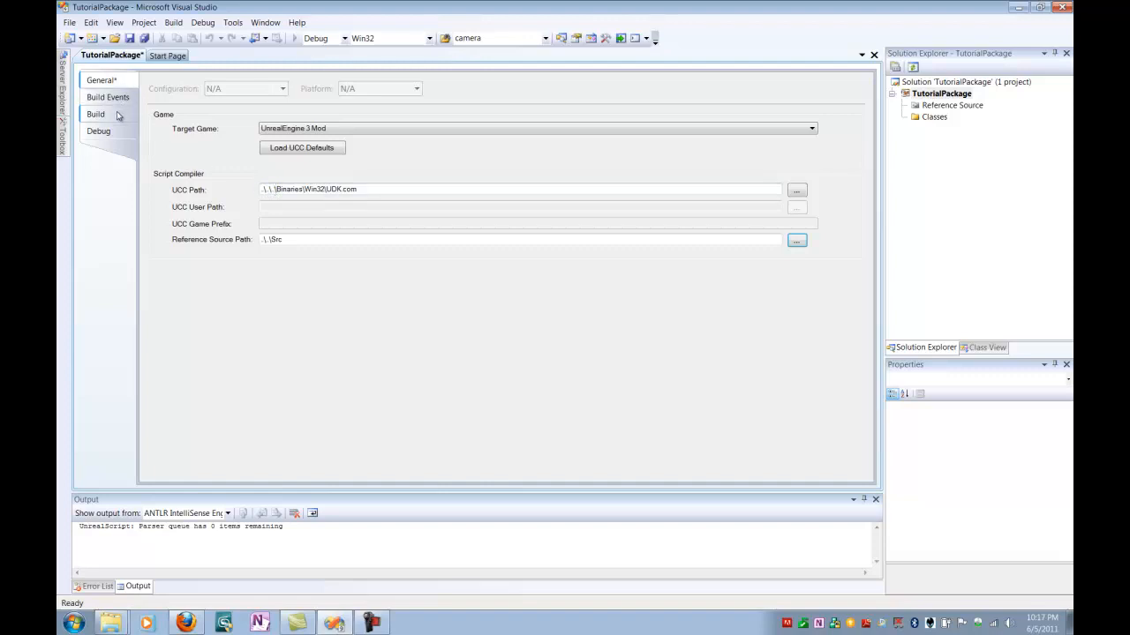
# Review the Build Events page, leaving the pre-build and post-build command lines empty.
pyautogui.click(108, 97)
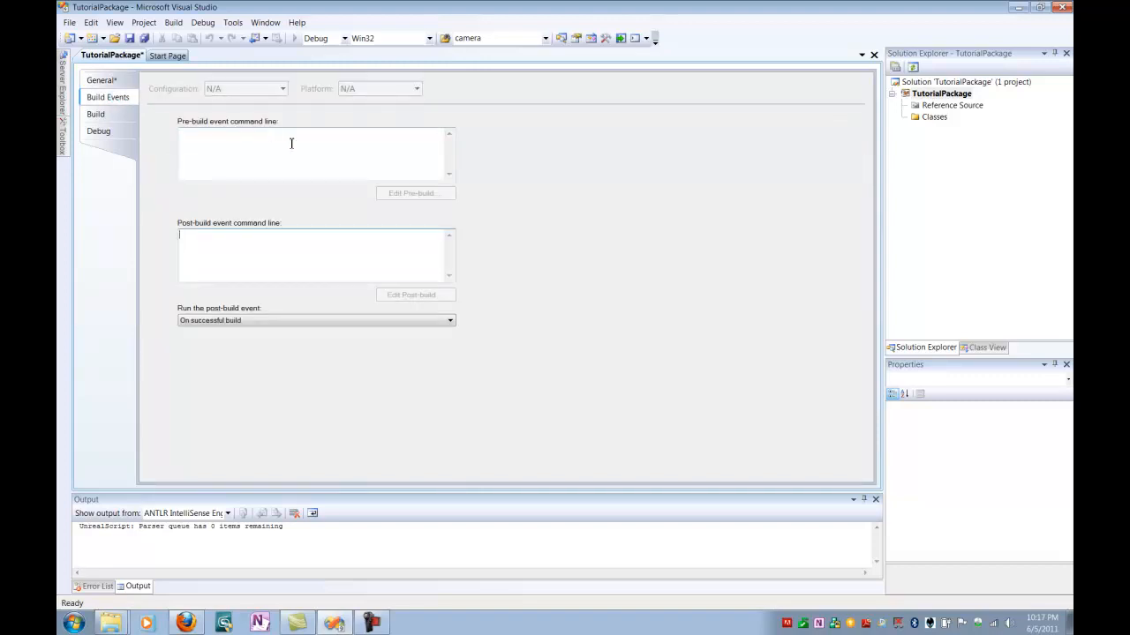
pyautogui.click(296, 145)
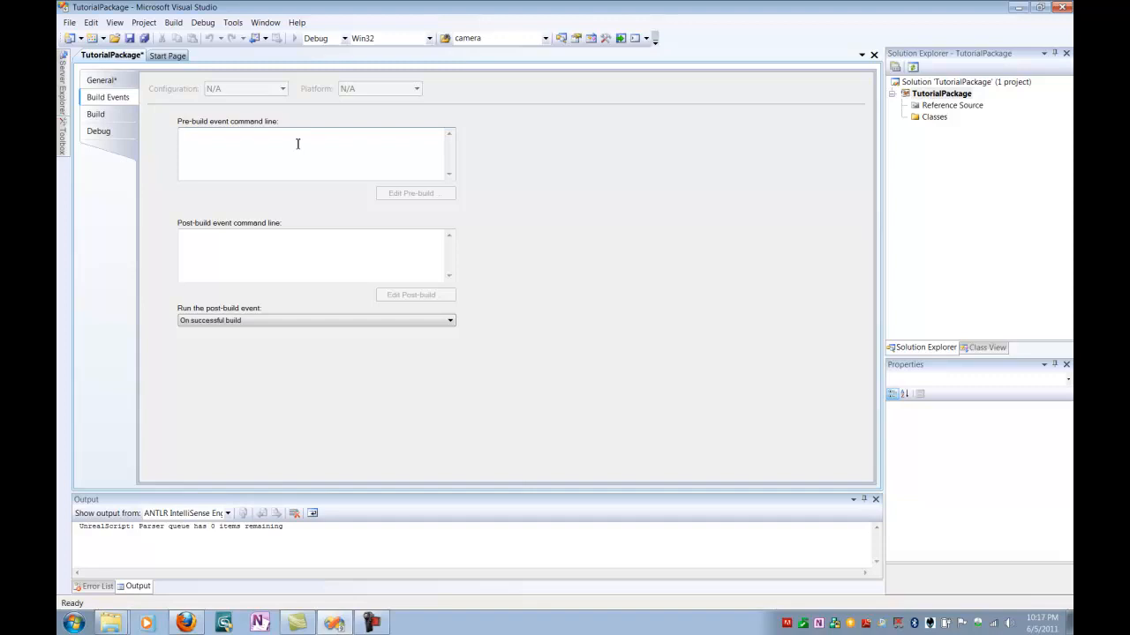
pyautogui.click(297, 145)
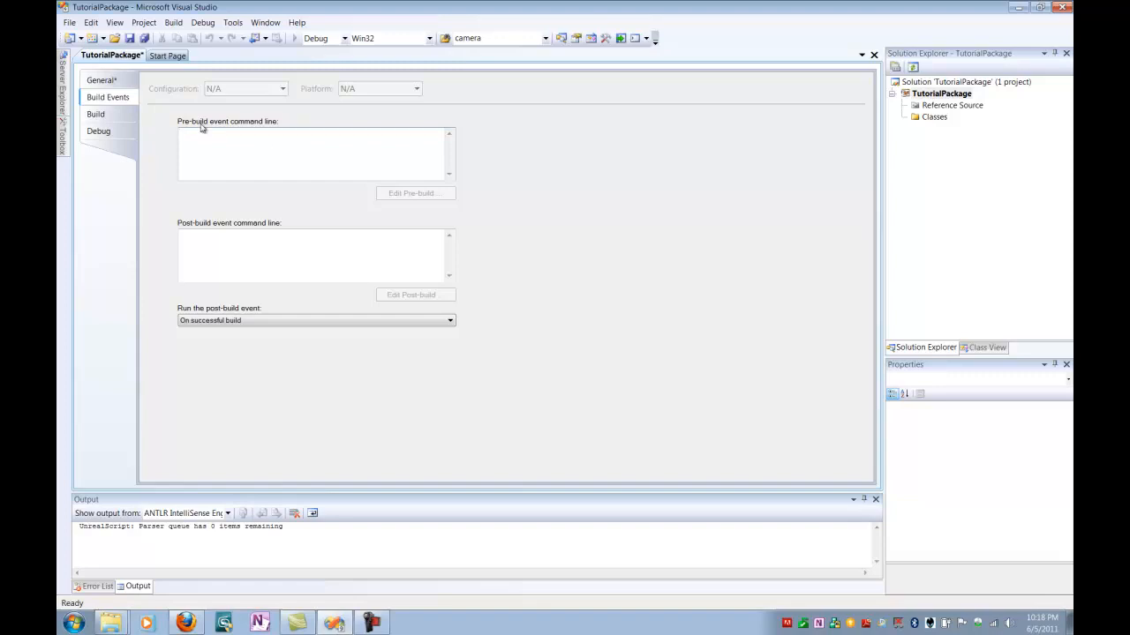
# For All Configurations, enable Build debug scripts and Include unpublished scripts, yielding -debug -unpublished.
pyautogui.click(95, 113)
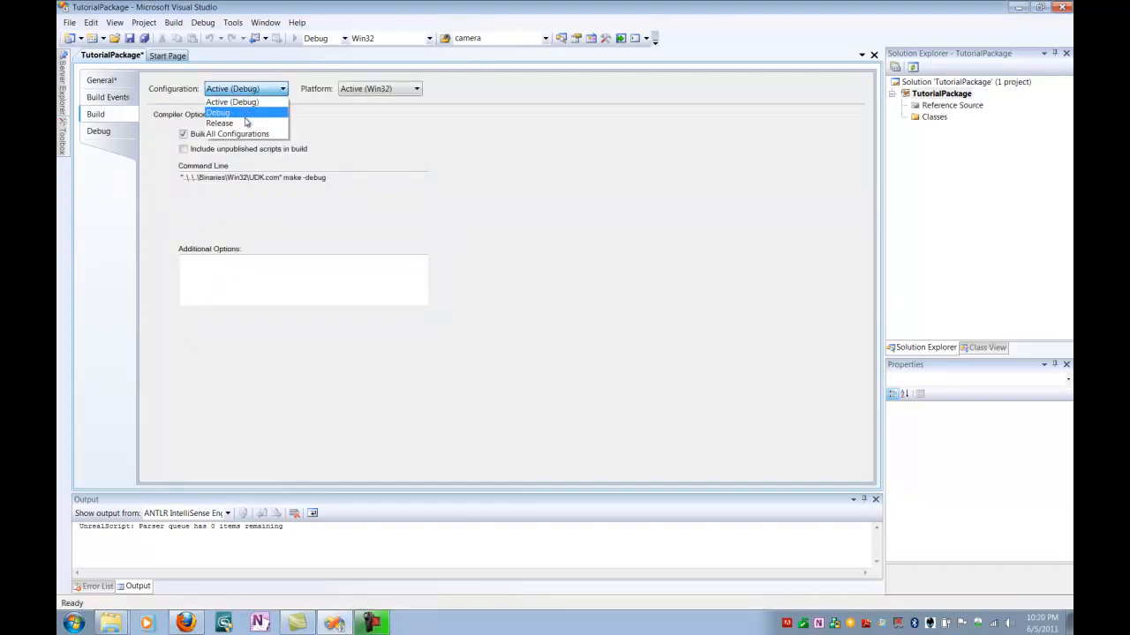
pyautogui.moveTo(238, 134)
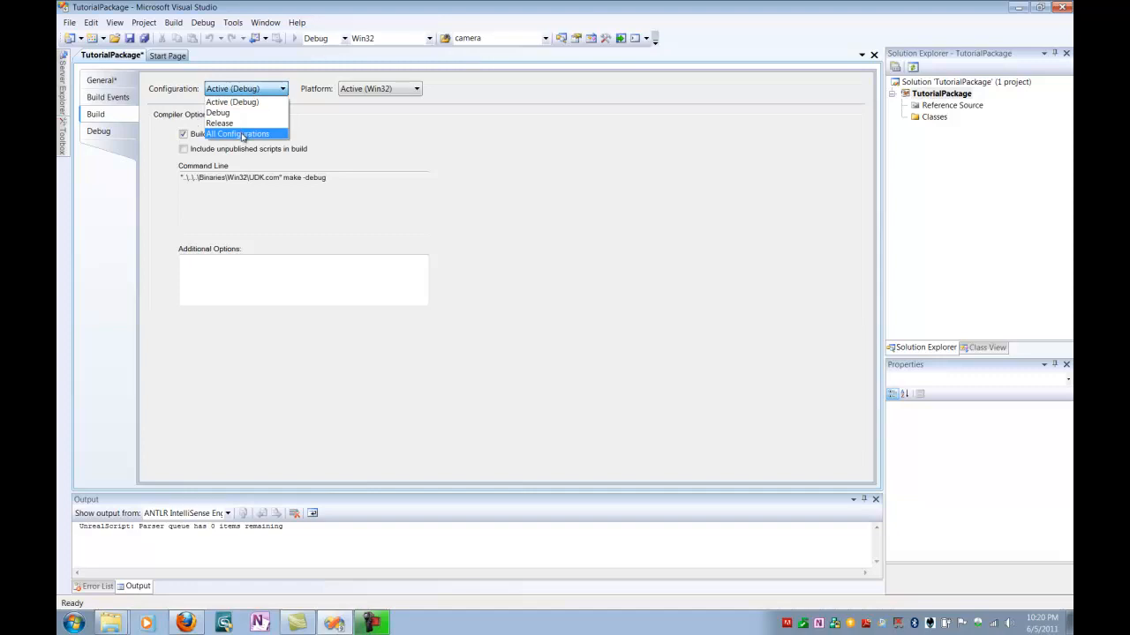
pyautogui.click(238, 134)
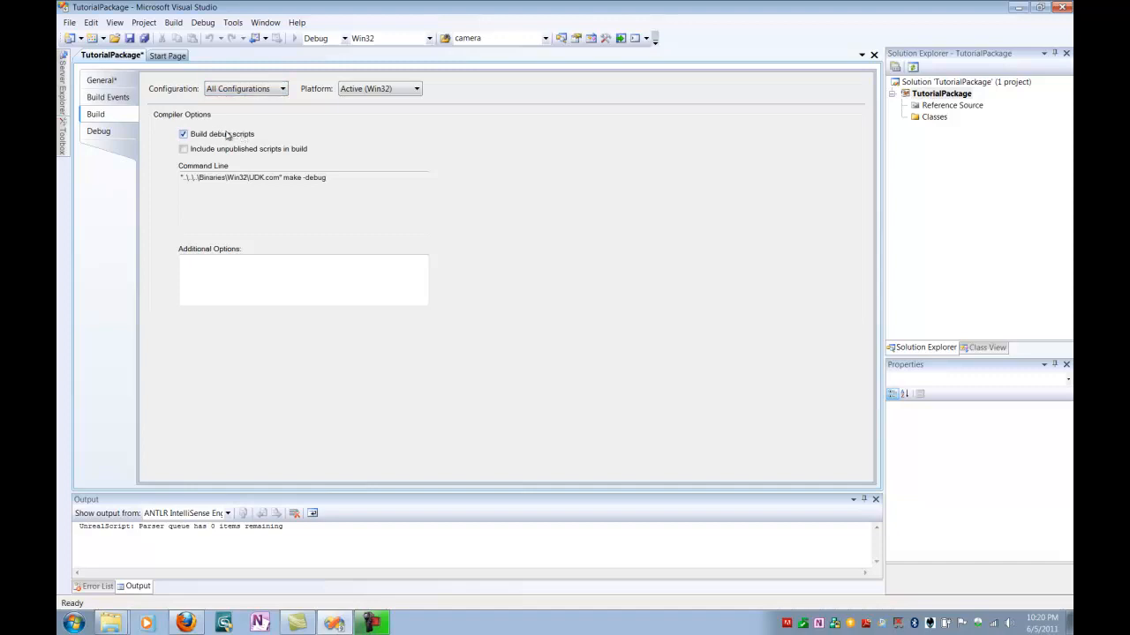
pyautogui.moveTo(226, 138)
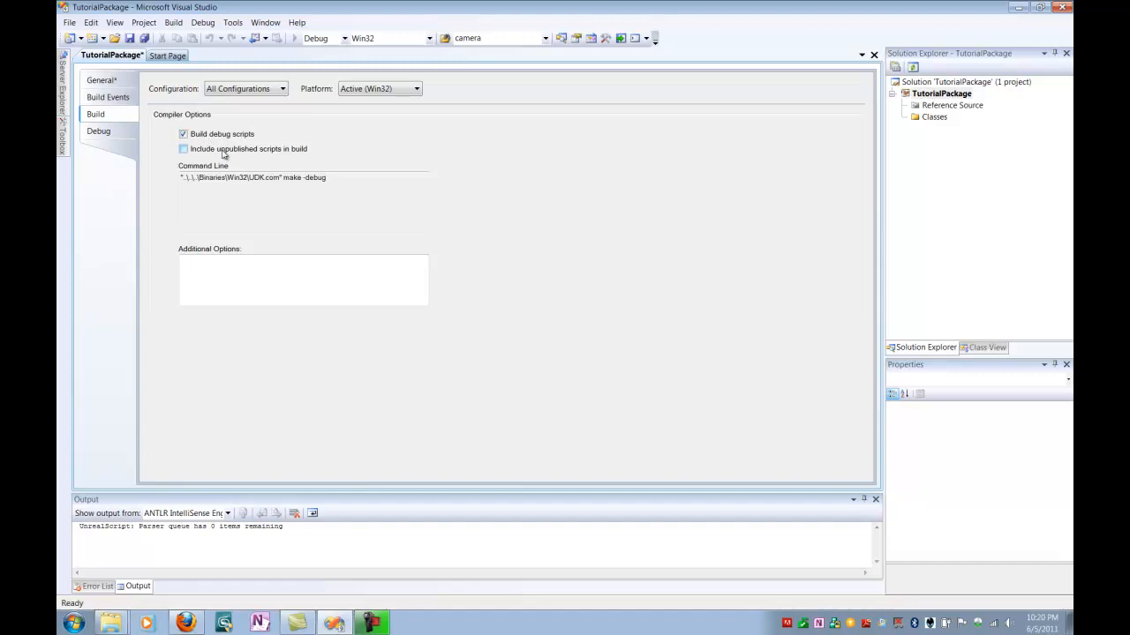
pyautogui.click(184, 149)
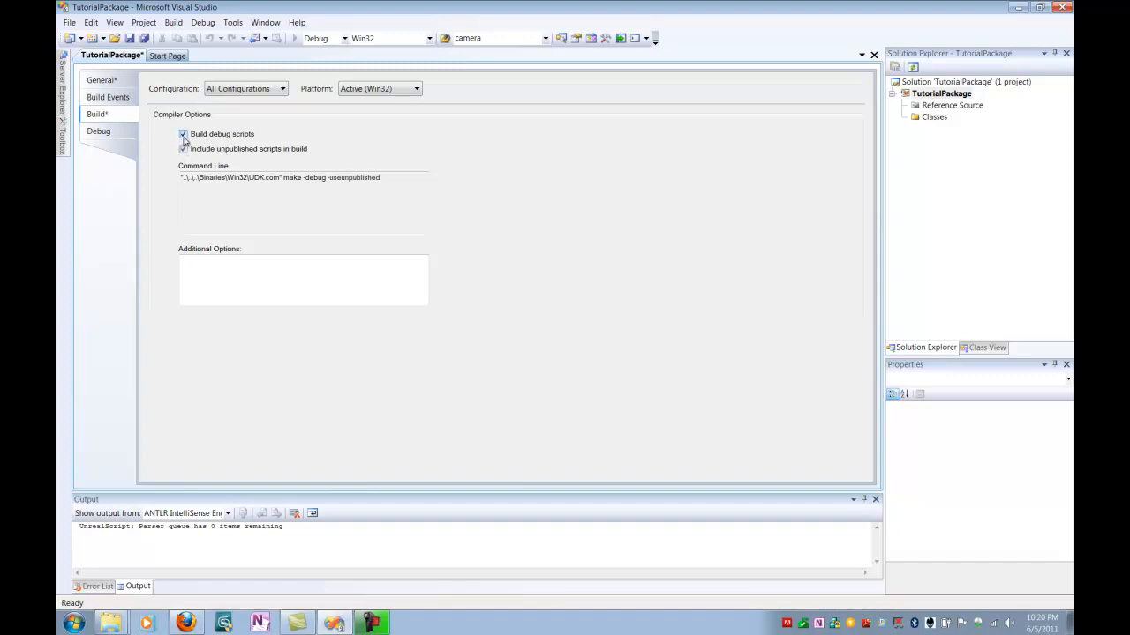
pyautogui.click(183, 149)
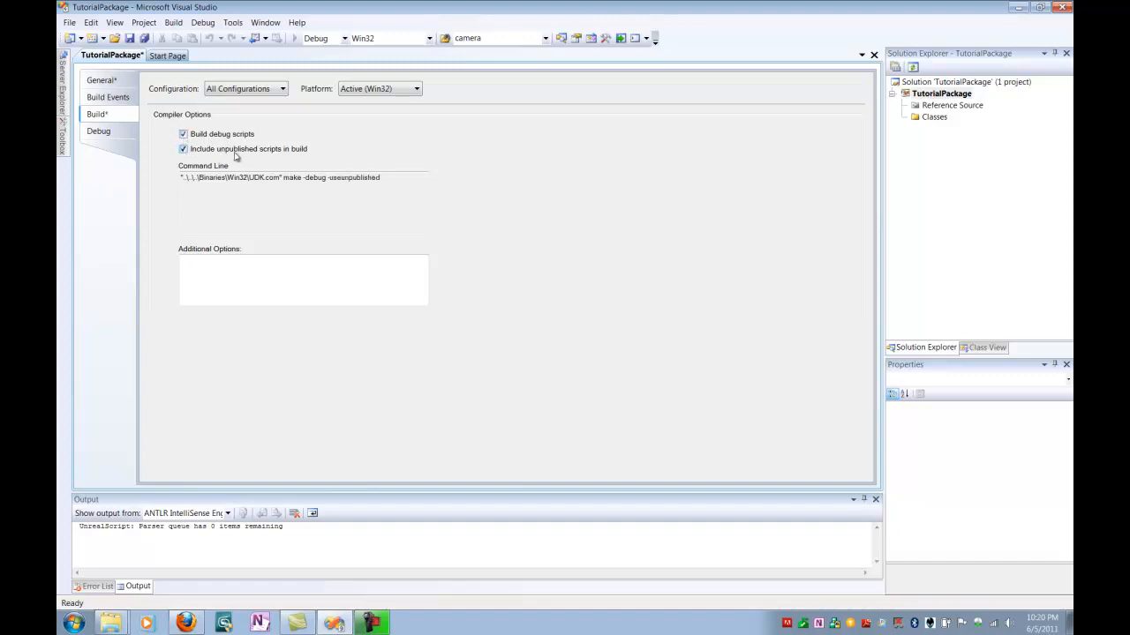
pyautogui.moveTo(265, 164)
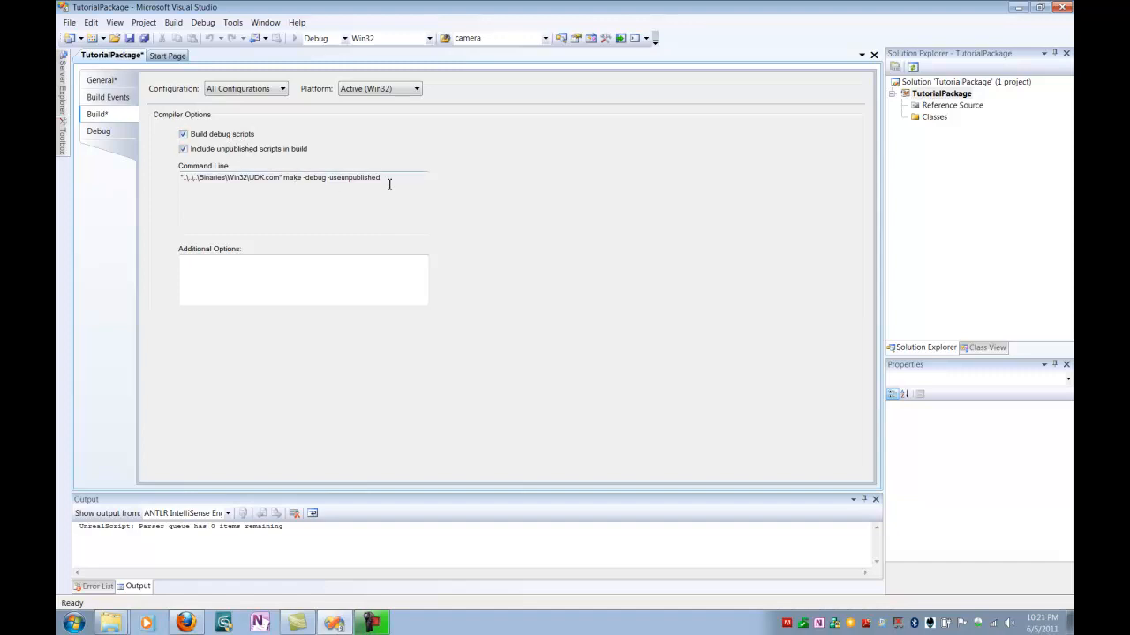
pyautogui.tripleClick(279, 177)
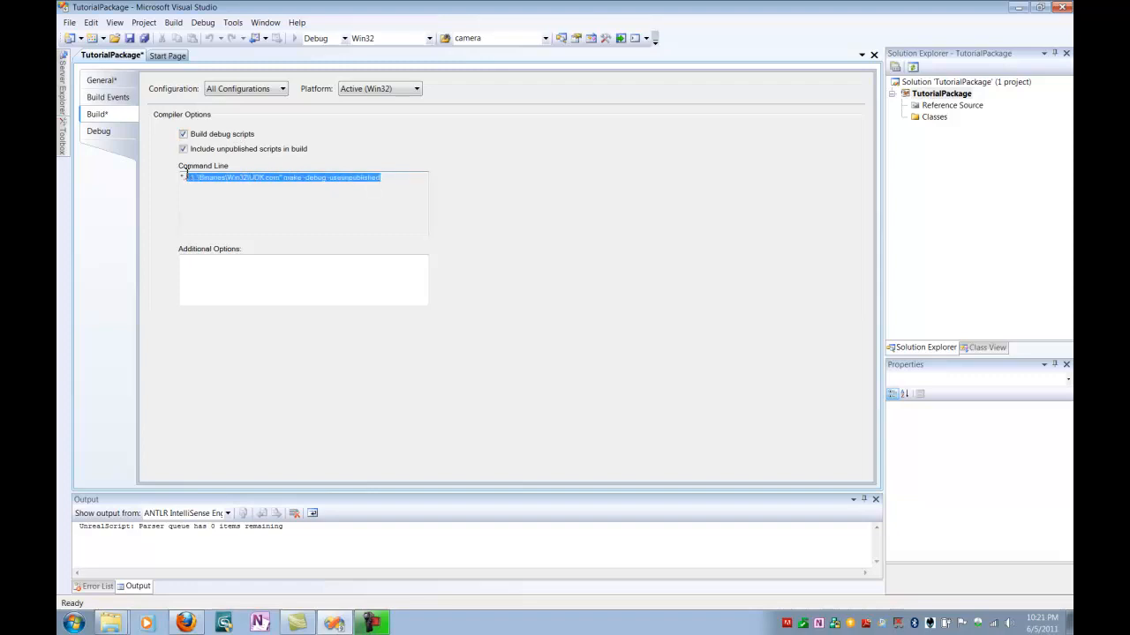
pyautogui.click(388, 177)
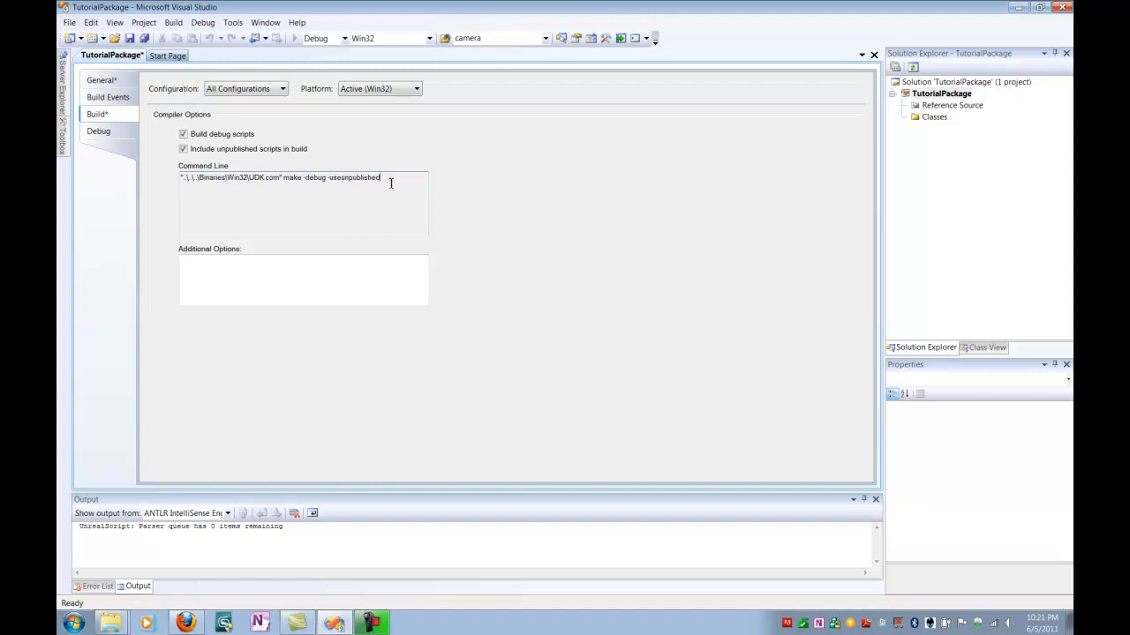
pyautogui.click(184, 134)
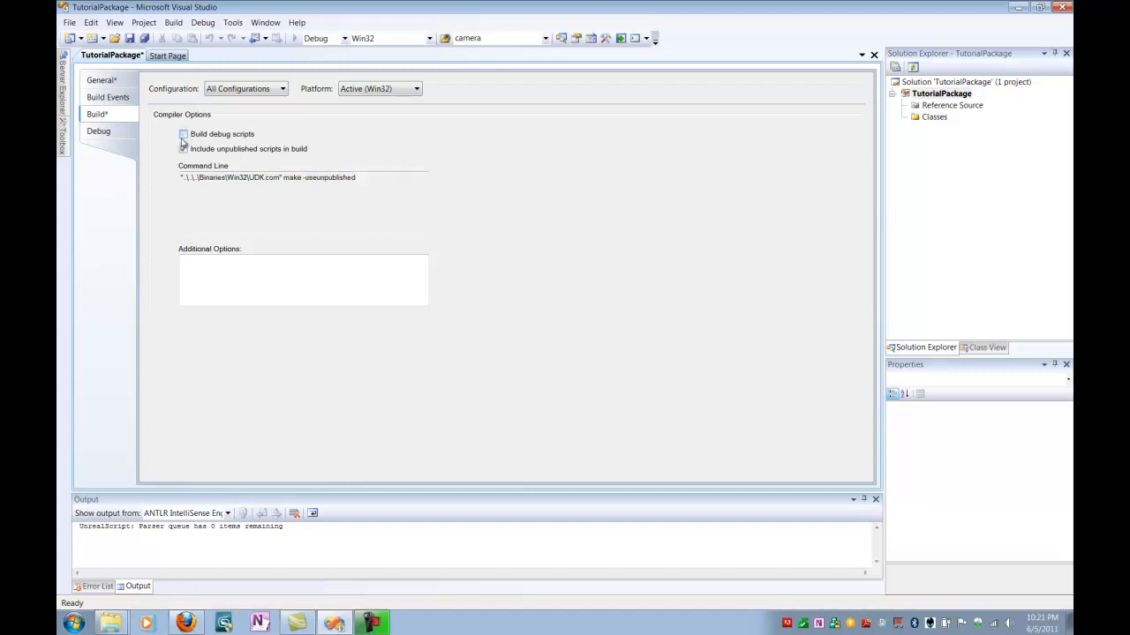
pyautogui.click(184, 134)
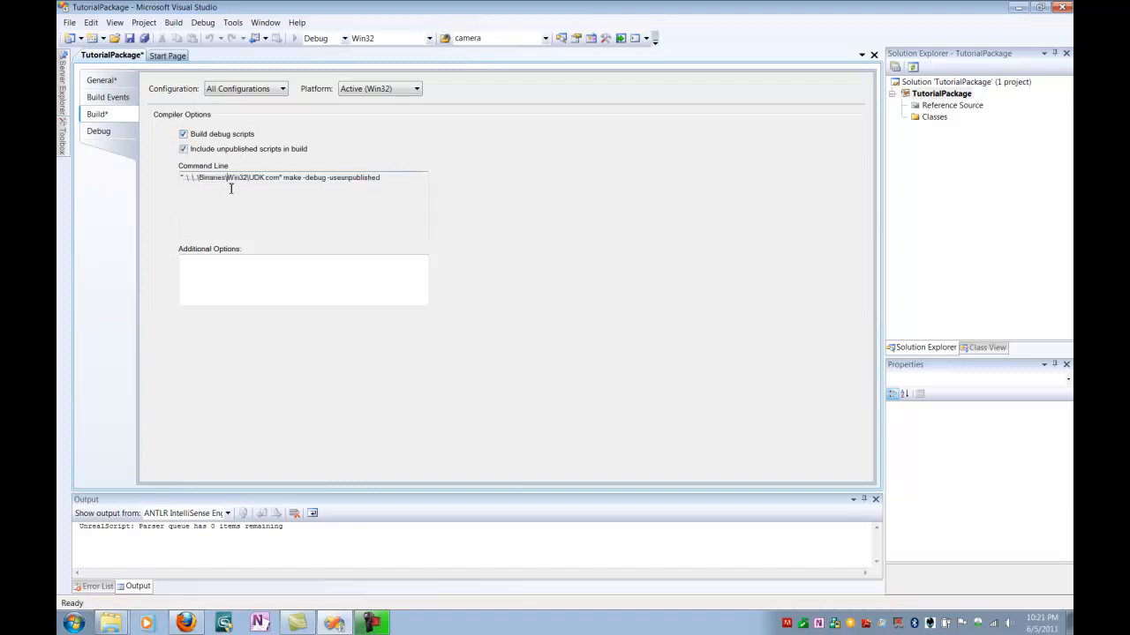
pyautogui.doubleClick(267, 177)
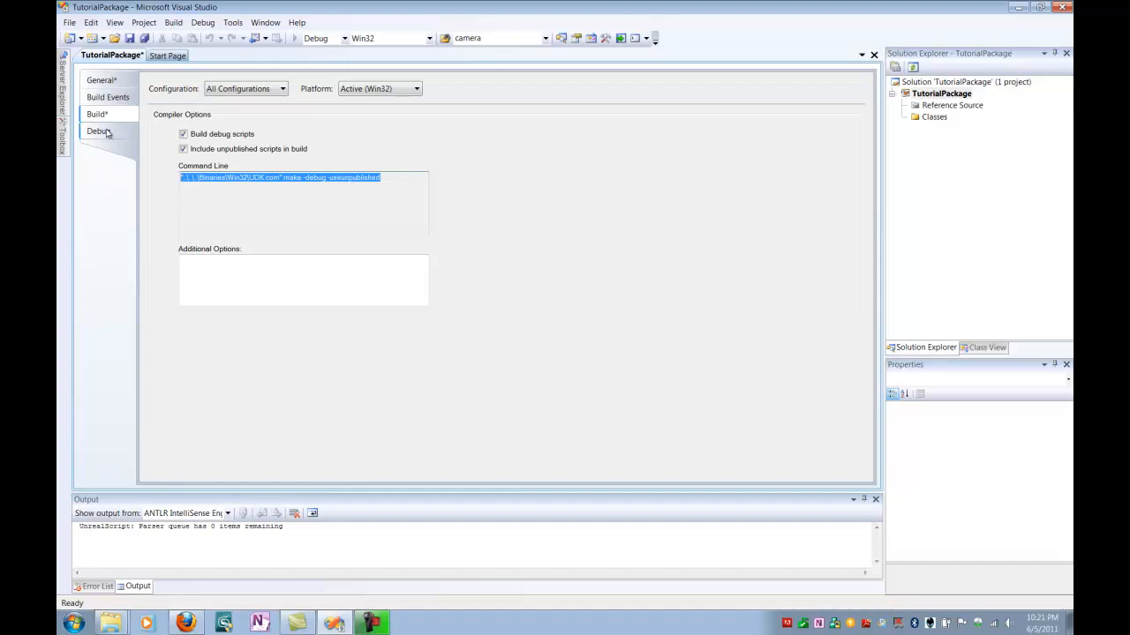
# Set the Debug Start Game Executable to UDK.exe in UDK-2011-05\Binaries\Win32.
pyautogui.click(99, 131)
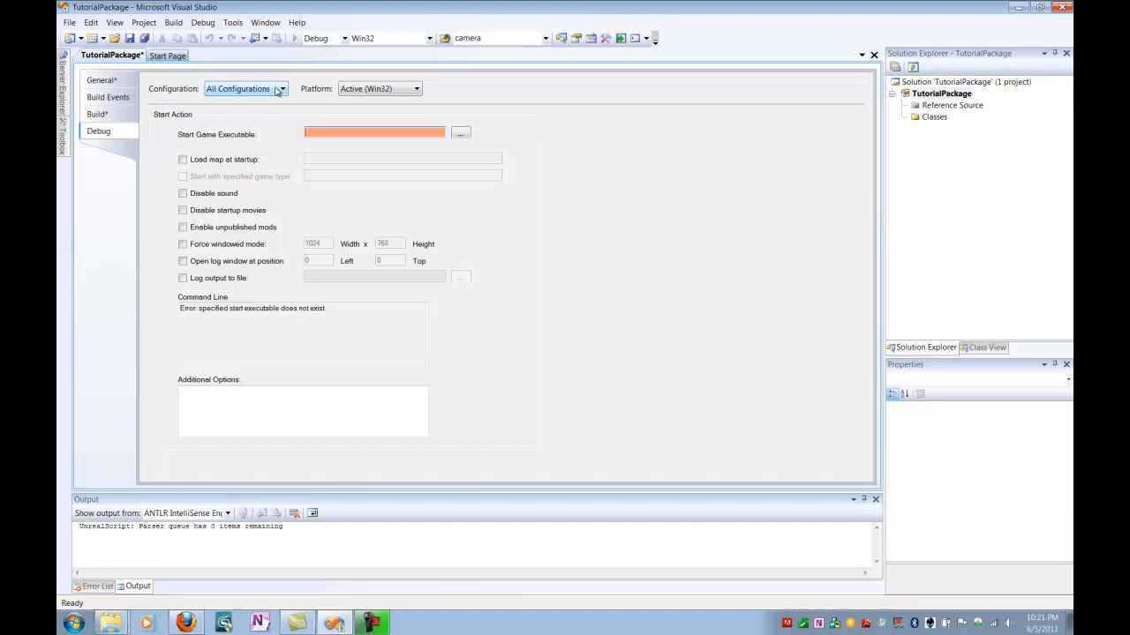
pyautogui.moveTo(286, 101)
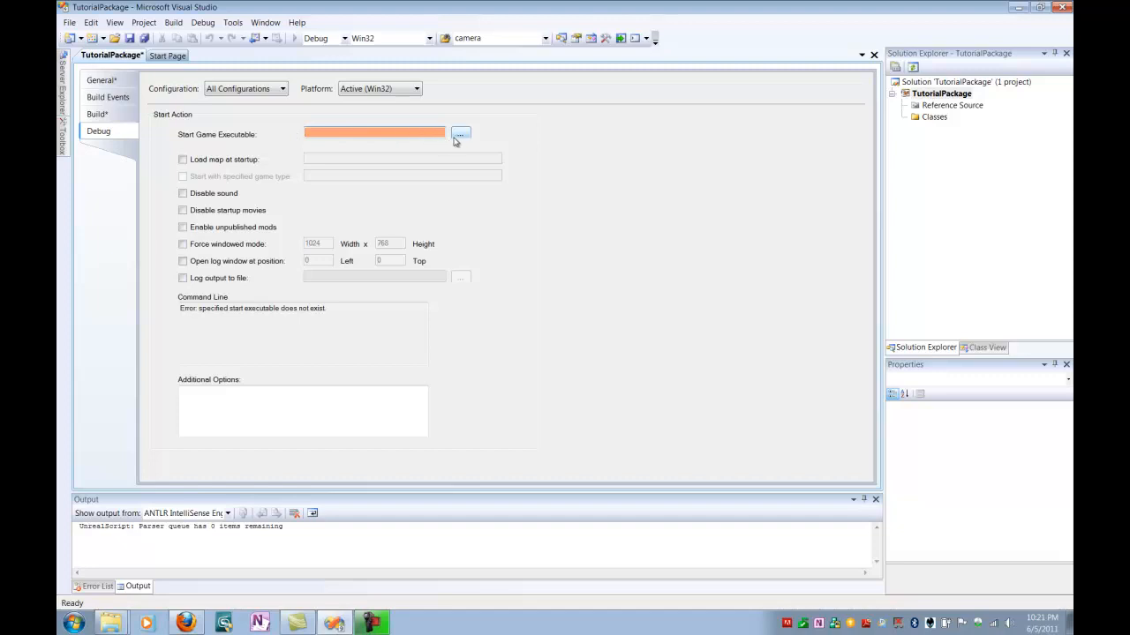
pyautogui.click(459, 134)
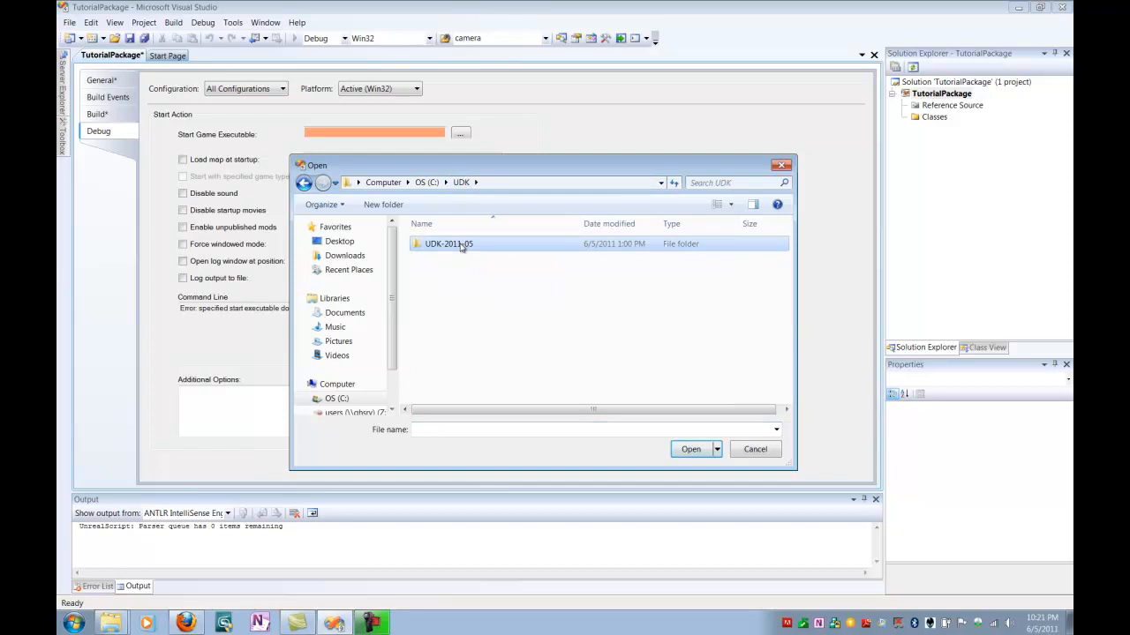
pyautogui.doubleClick(449, 243)
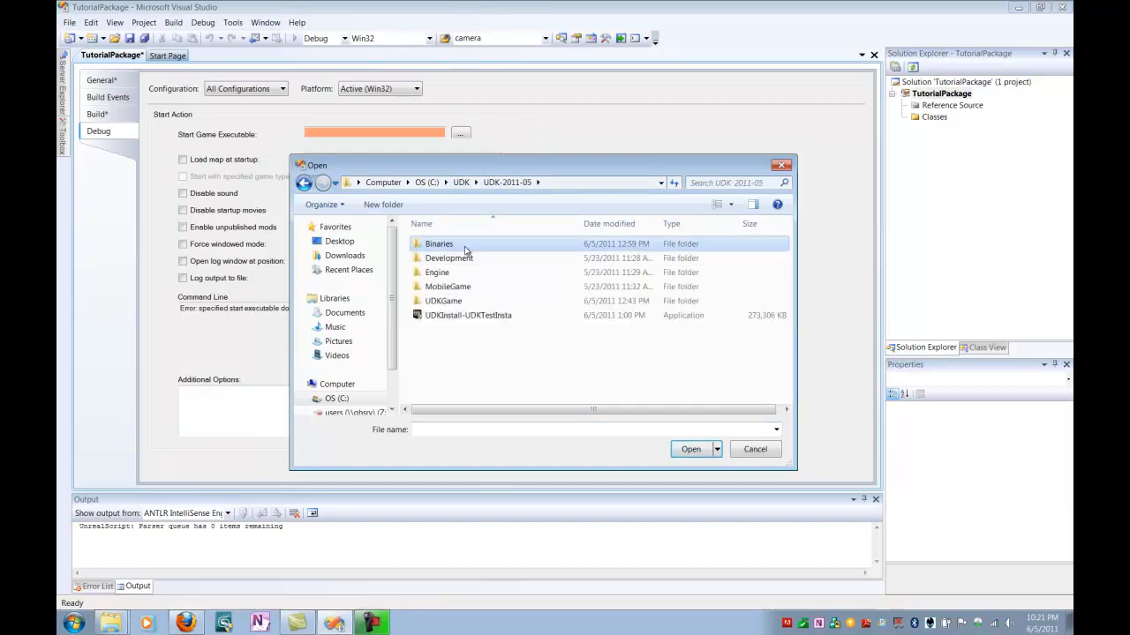
pyautogui.doubleClick(437, 243)
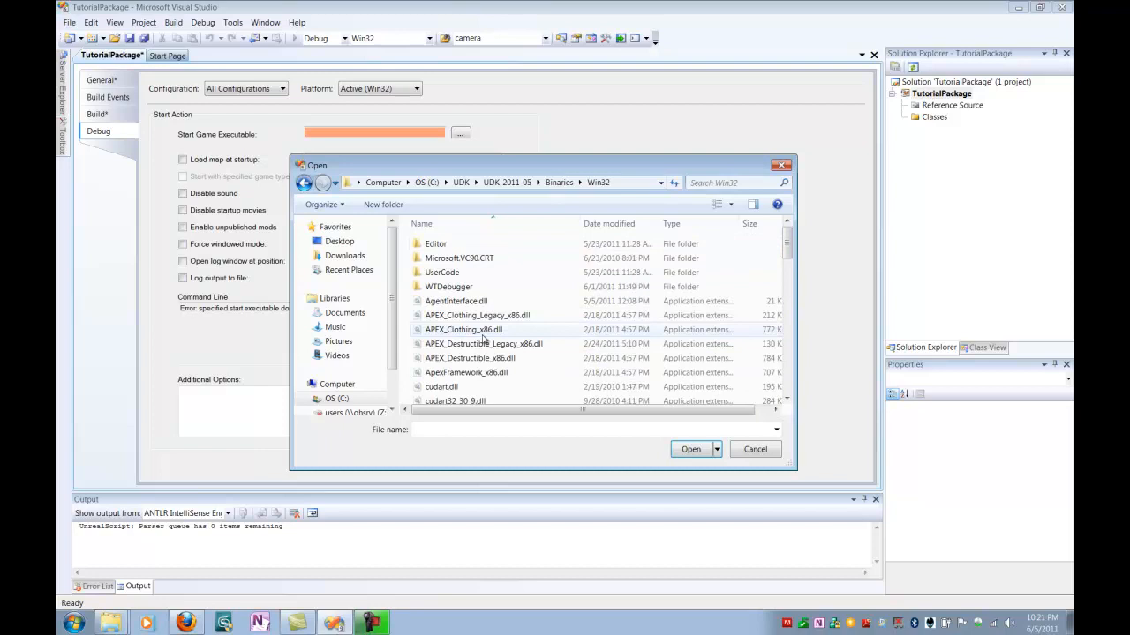
pyautogui.scroll(-3)
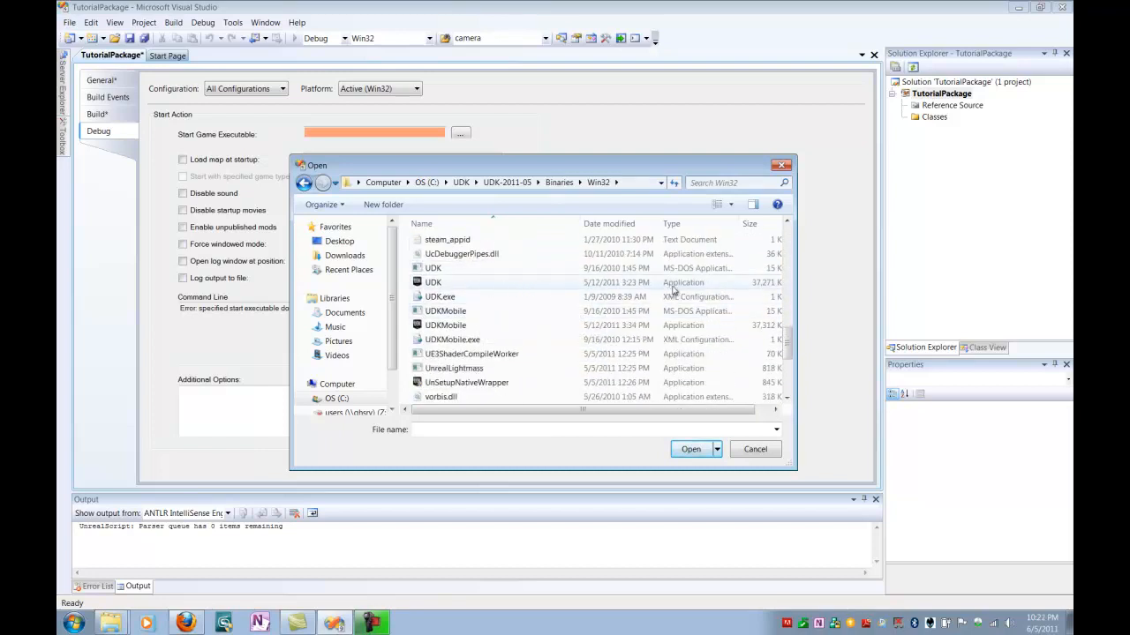
pyautogui.click(432, 283)
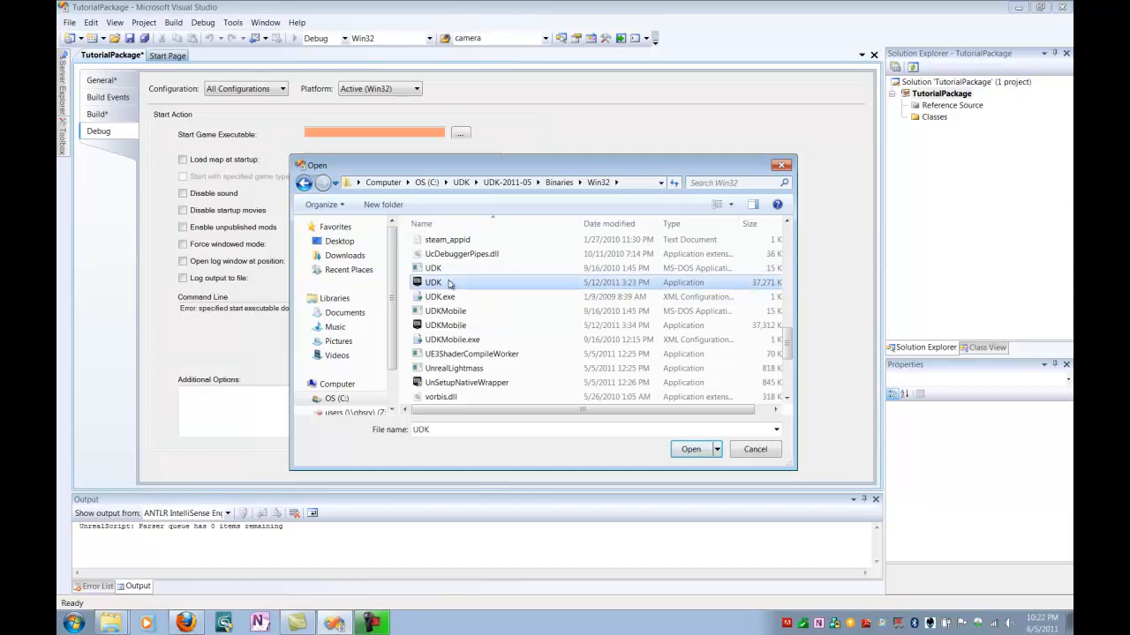
pyautogui.click(690, 450)
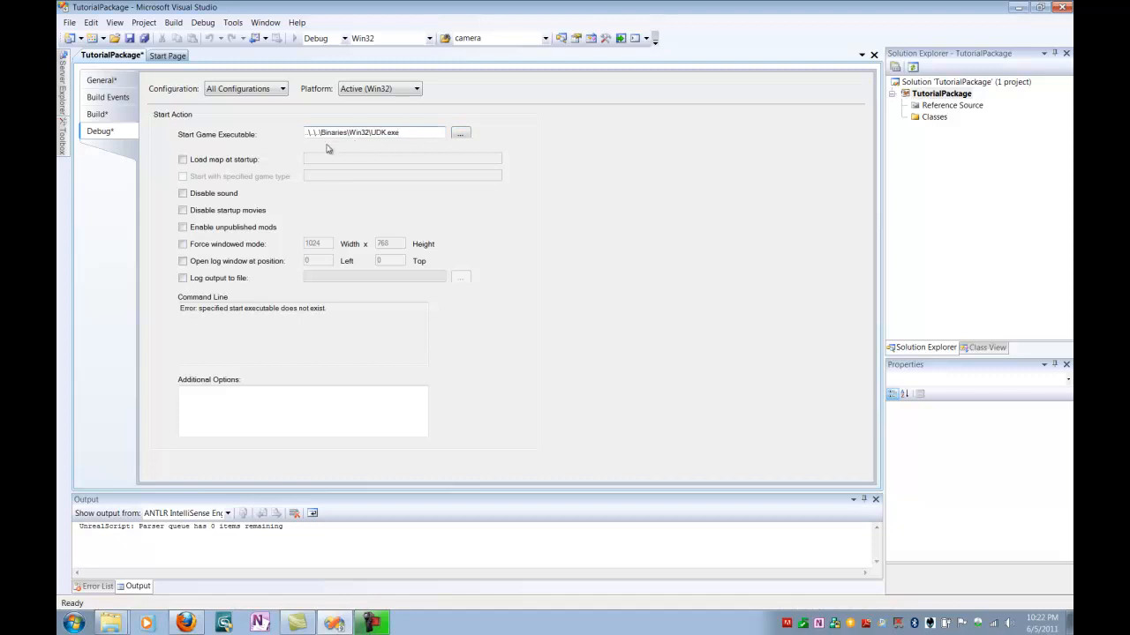
pyautogui.moveTo(303, 142)
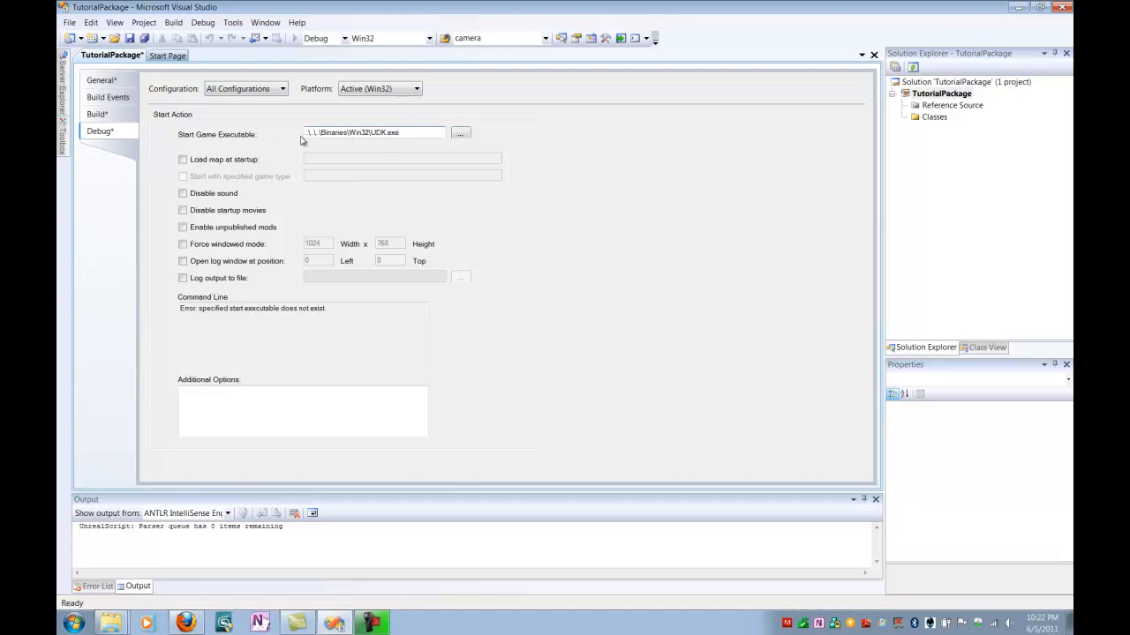
# Check Disable startup movies, Enable unpublished mods, Force windowed mode, Open log window, and add -log.
pyautogui.click(374, 133)
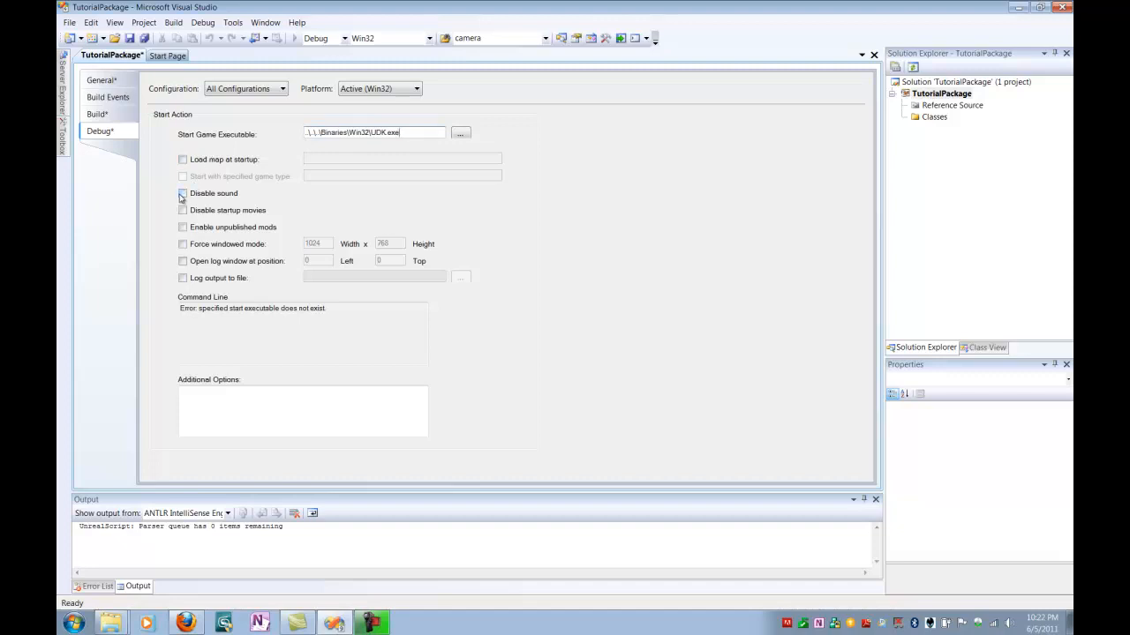
pyautogui.click(184, 210)
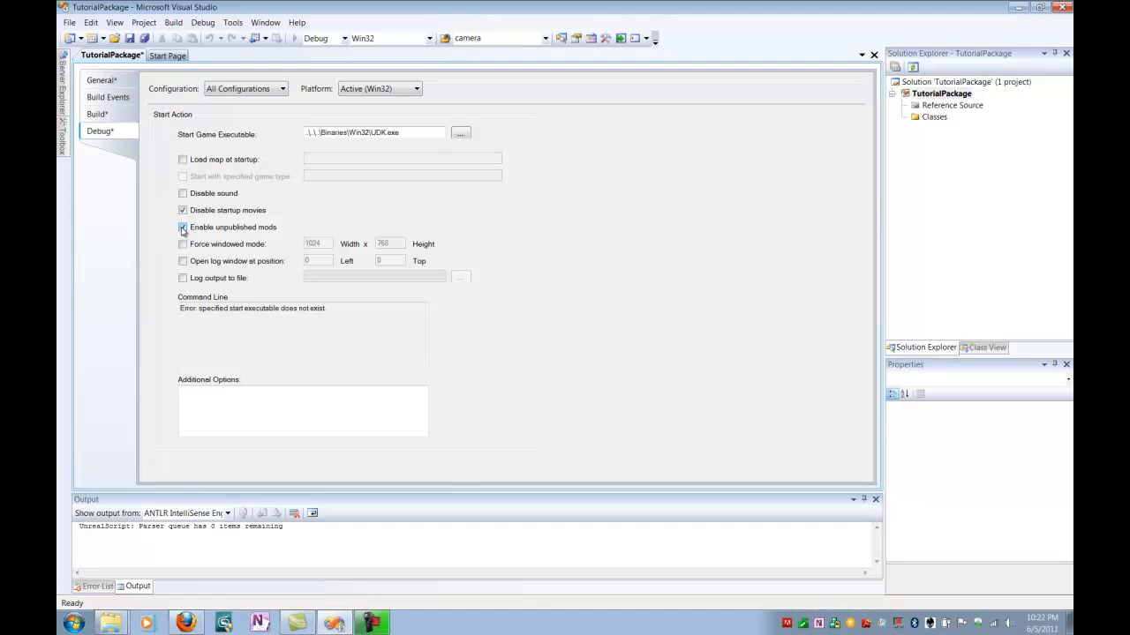
pyautogui.click(184, 226)
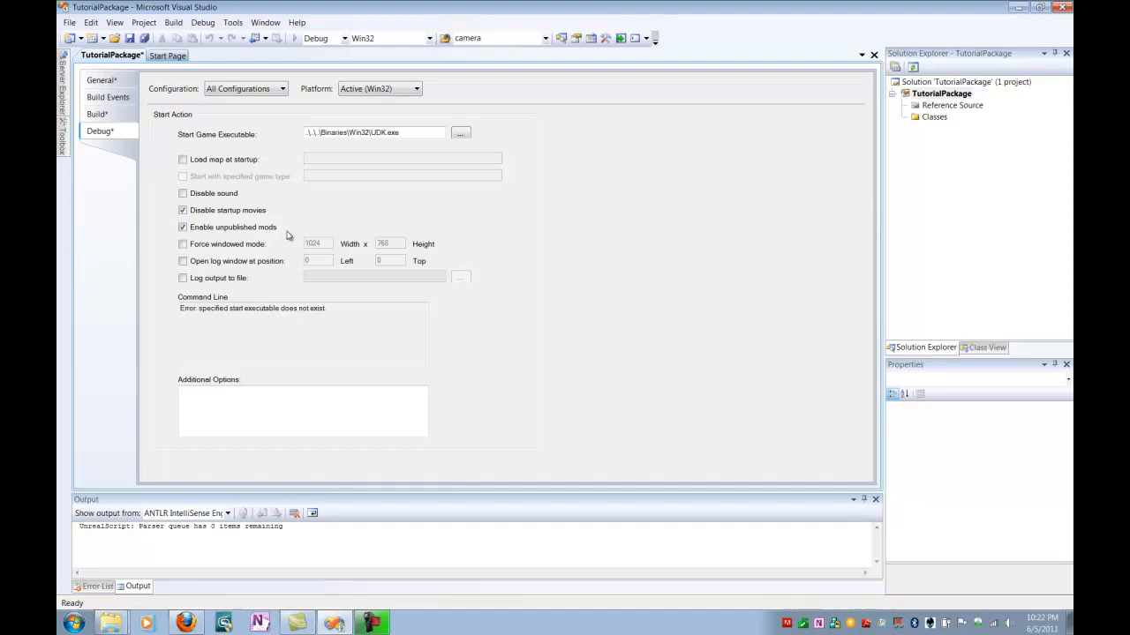
pyautogui.moveTo(283, 232)
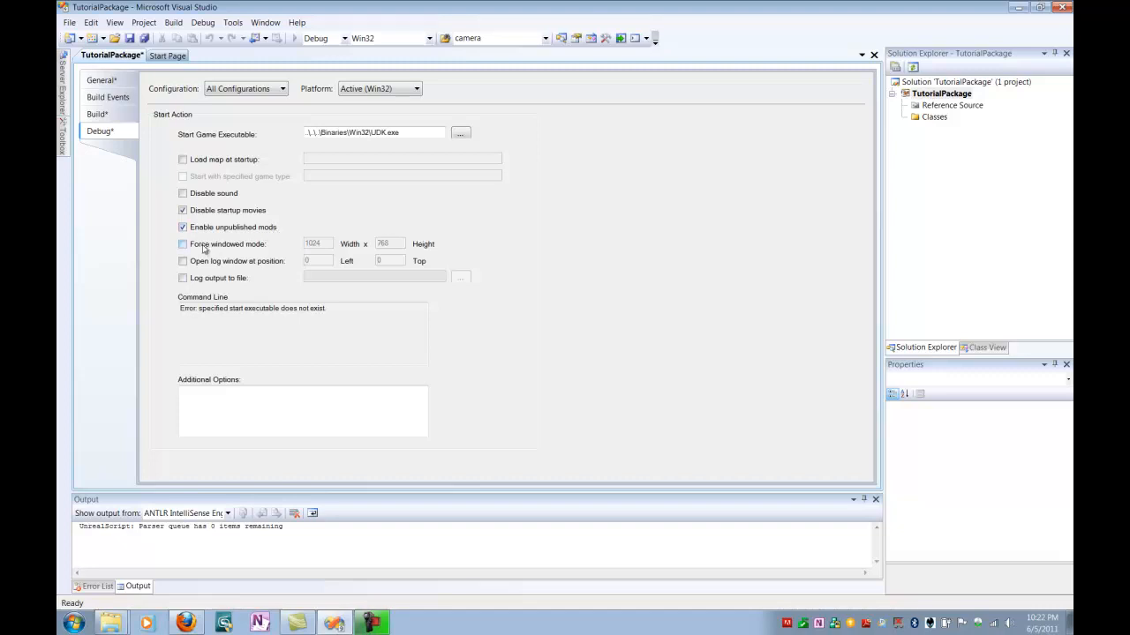
pyautogui.click(183, 243)
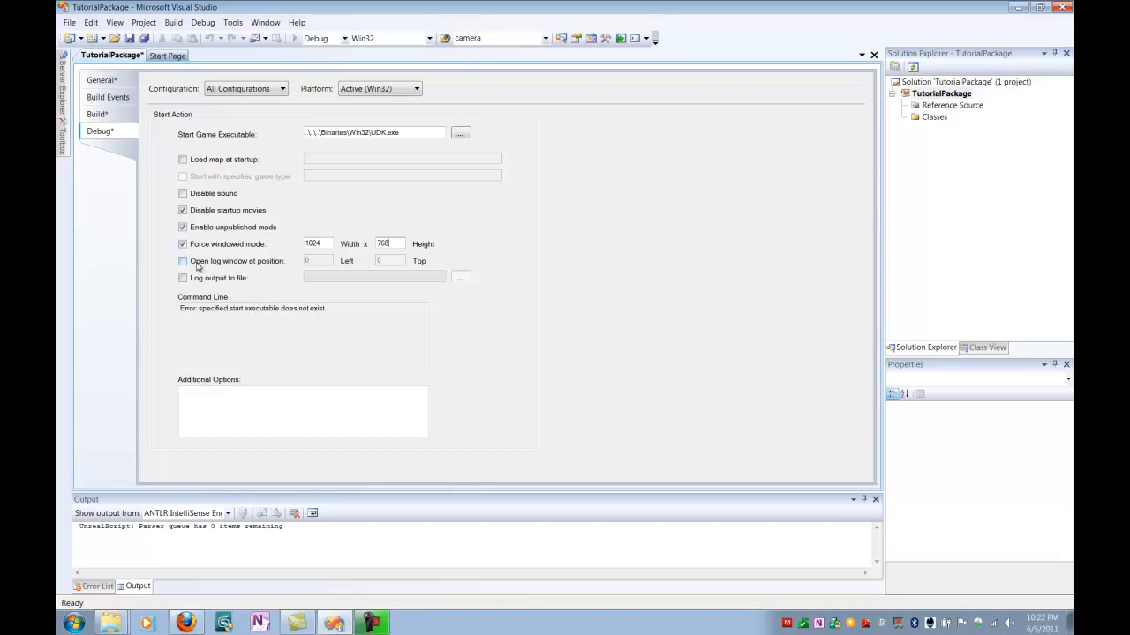
pyautogui.click(184, 261)
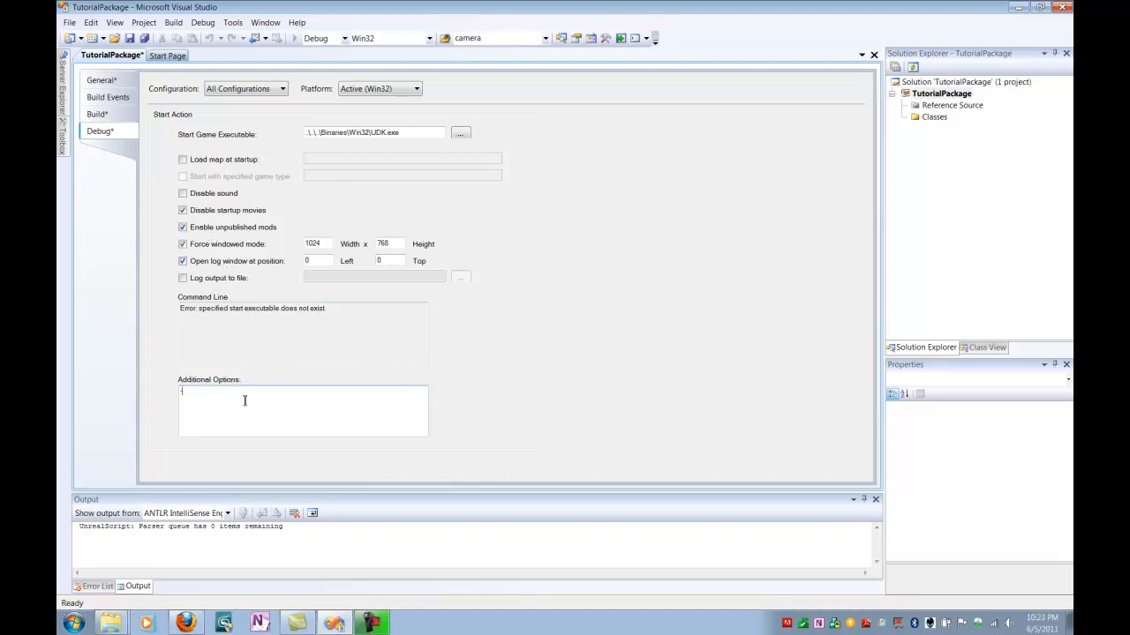
pyautogui.write('-log')
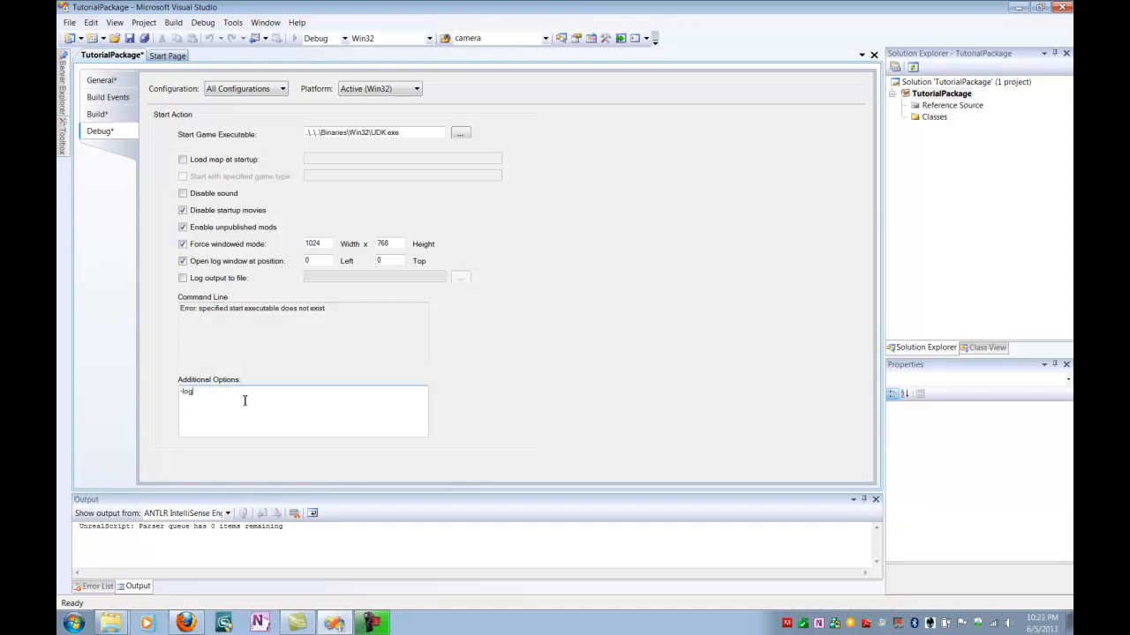
pyautogui.moveTo(208, 398)
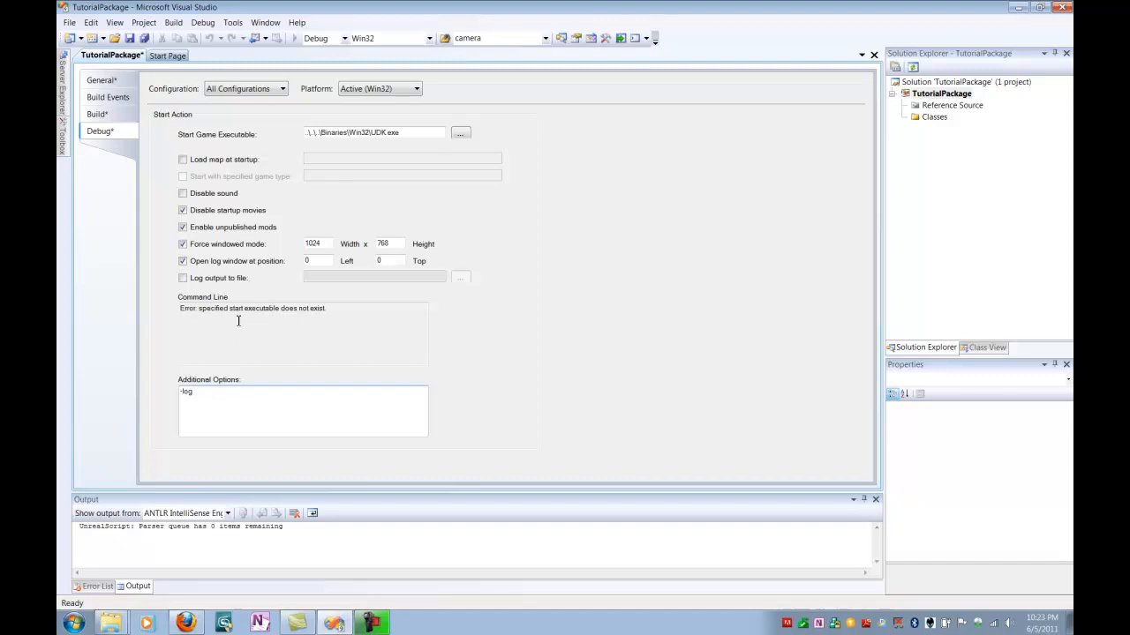
pyautogui.moveTo(362, 261)
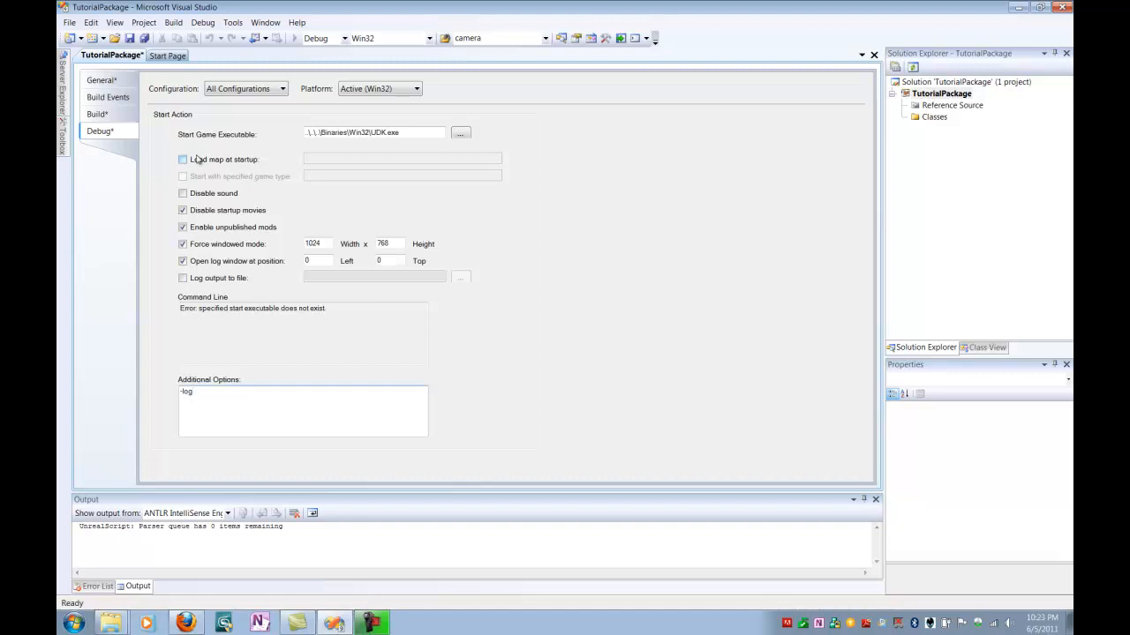
# Enable Load map at startup with the map dm-deck.
pyautogui.click(183, 159)
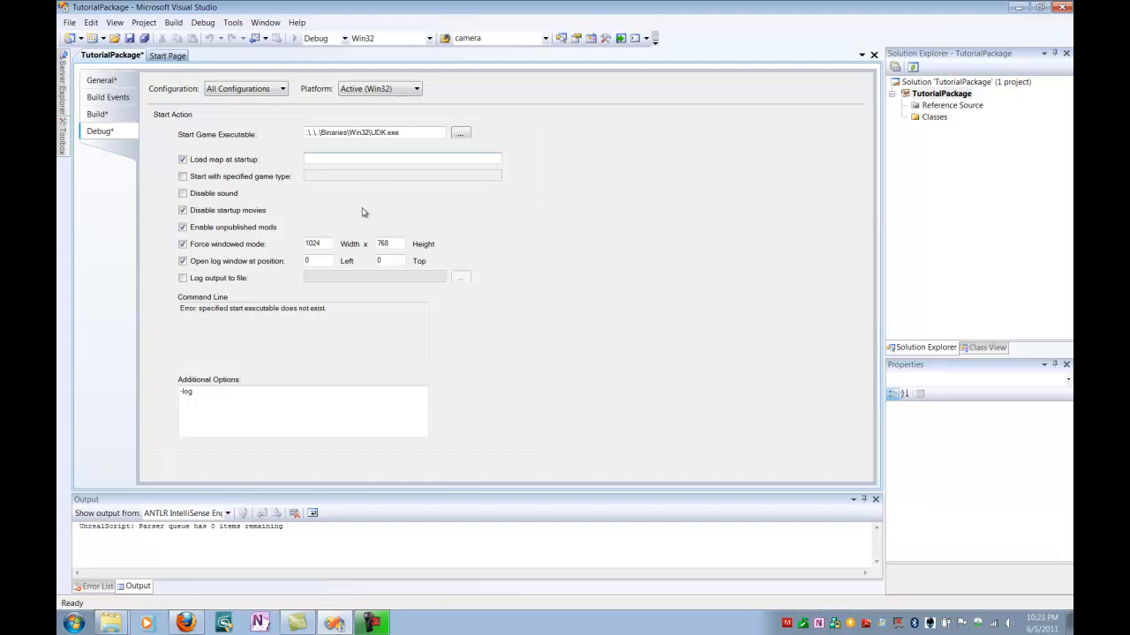
pyautogui.write('dm-deck')
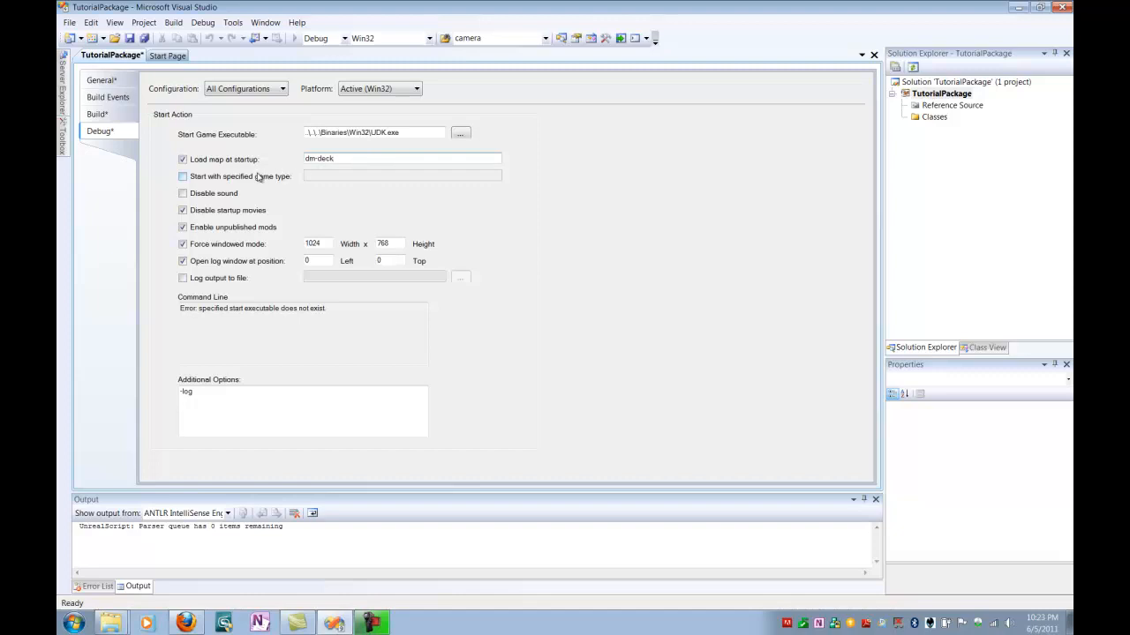
# Enable Start with specified game type set to TutorialPackage.GameType.
pyautogui.click(183, 177)
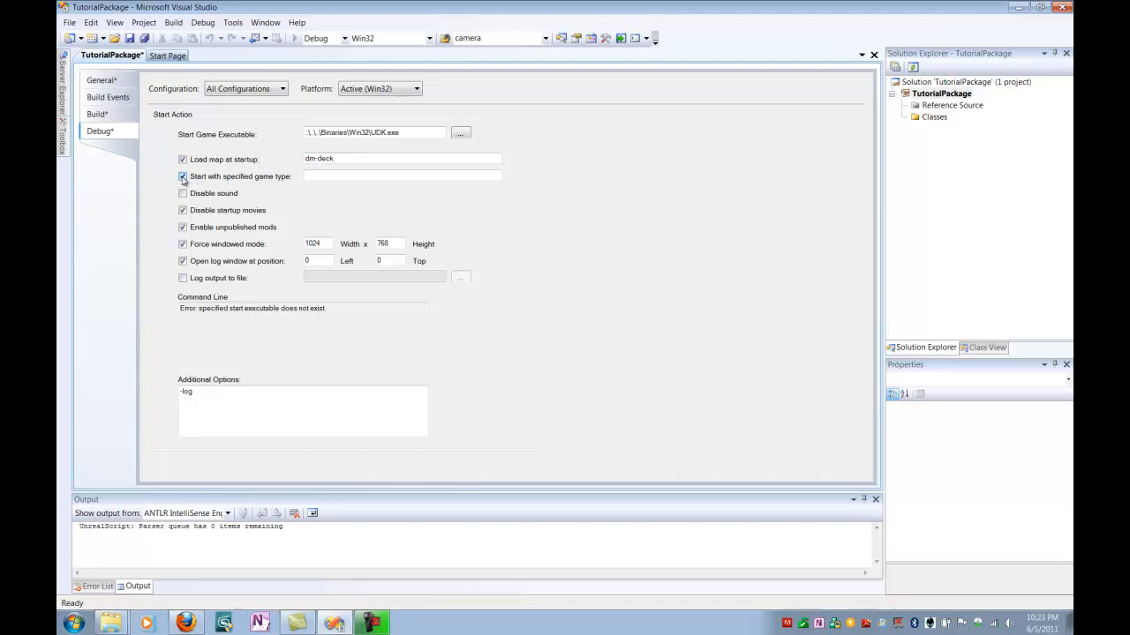
pyautogui.click(183, 176)
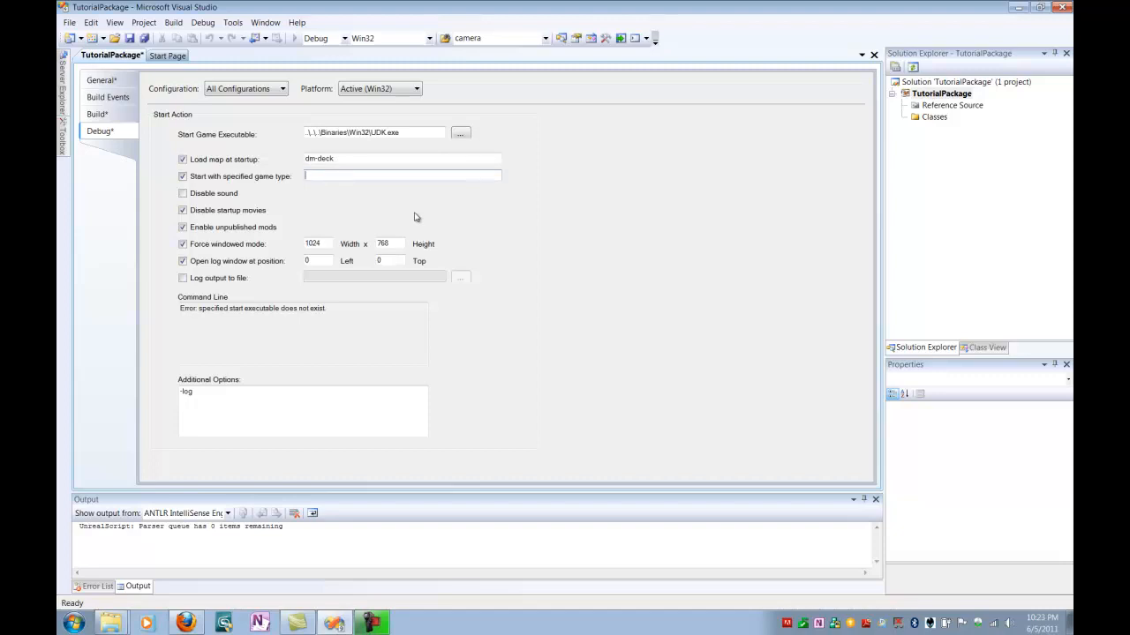
pyautogui.write('TutorialPacka')
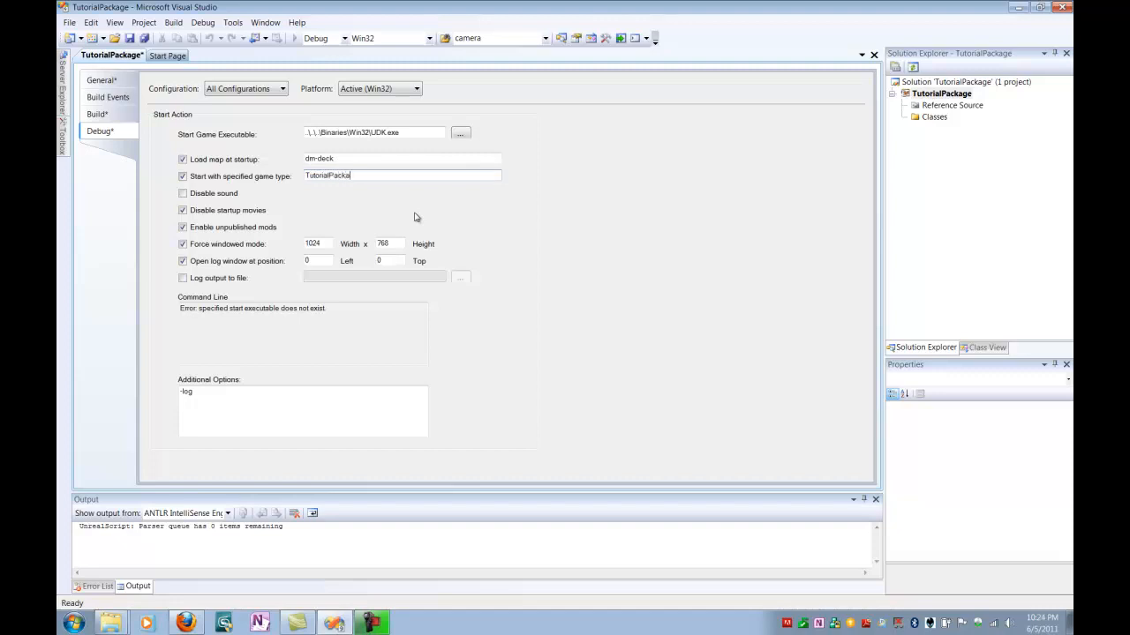
pyautogui.write('ge')
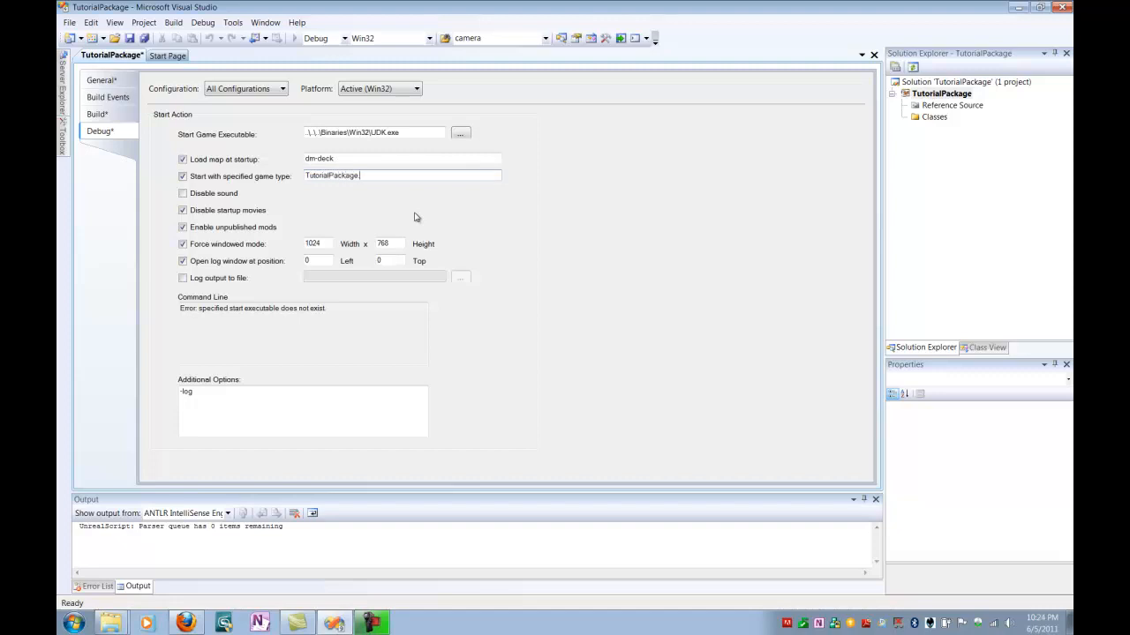
pyautogui.write('.Ga')
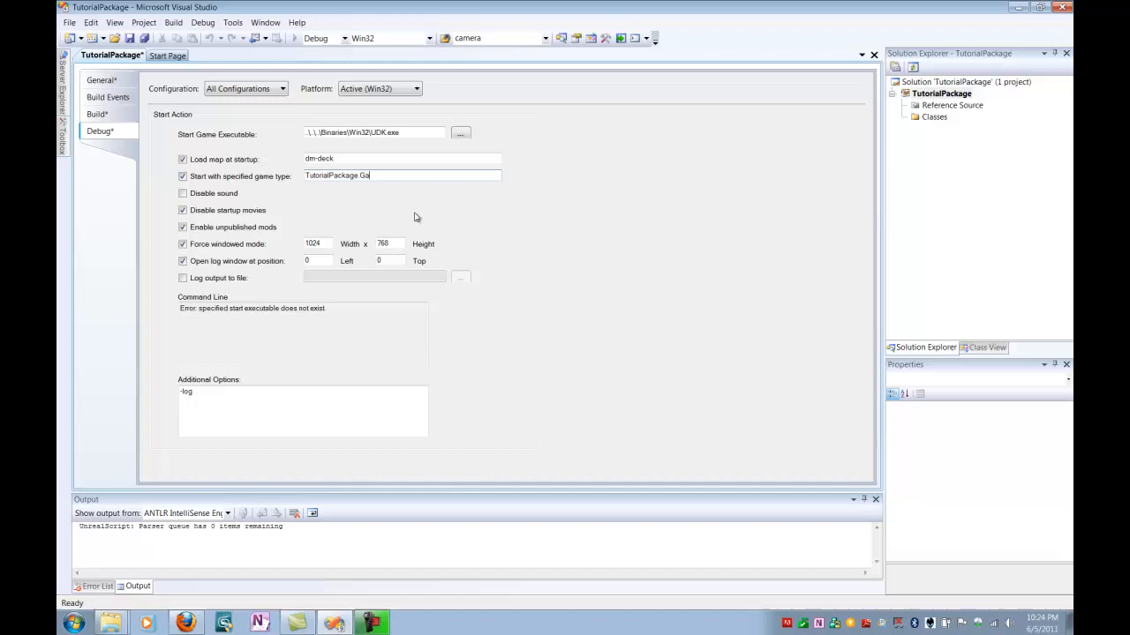
pyautogui.write('meType')
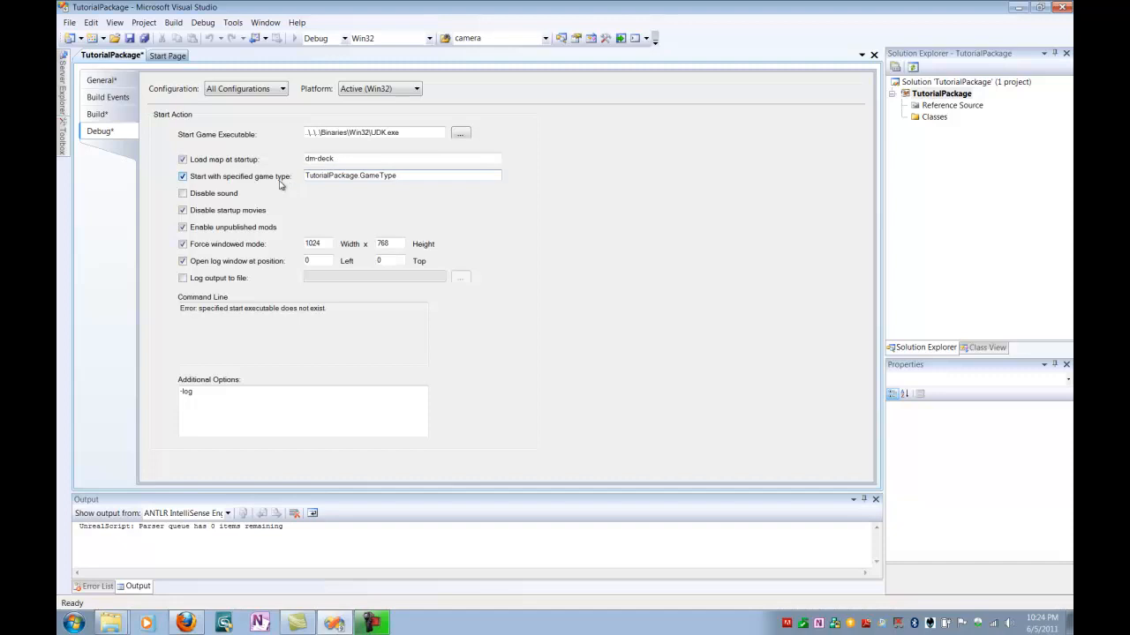
pyautogui.click(402, 175)
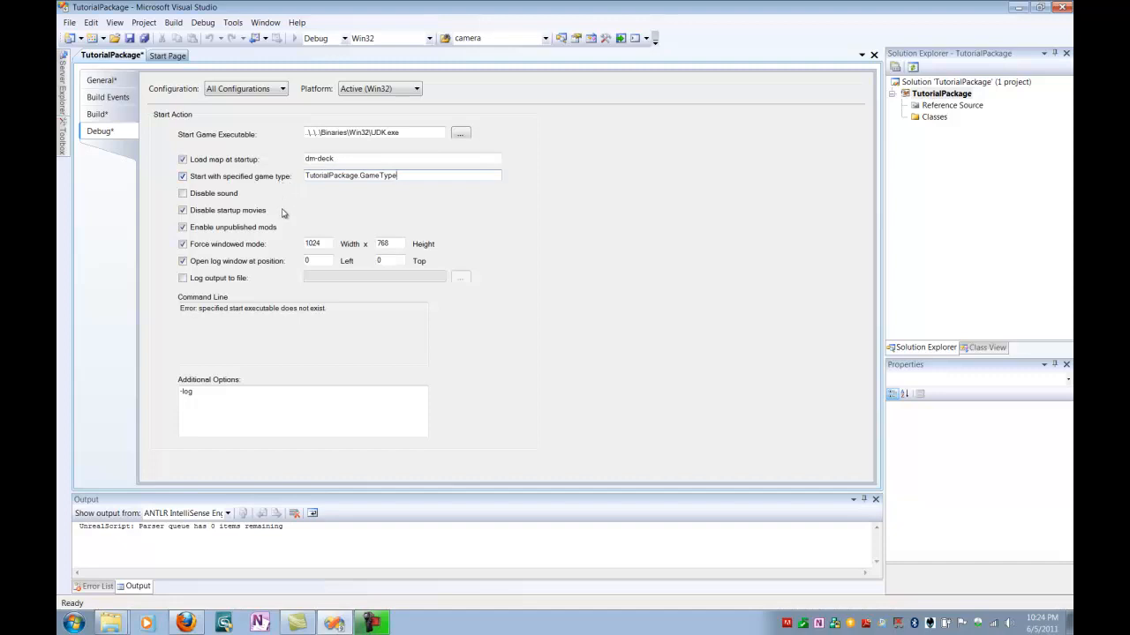
pyautogui.moveTo(328, 202)
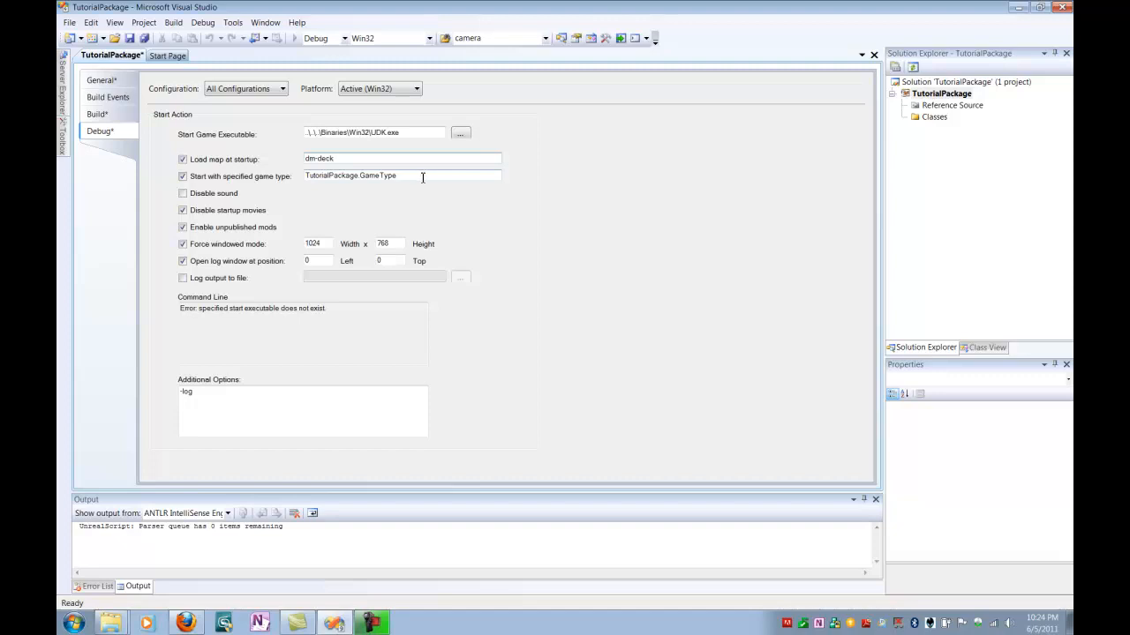
pyautogui.click(331, 158)
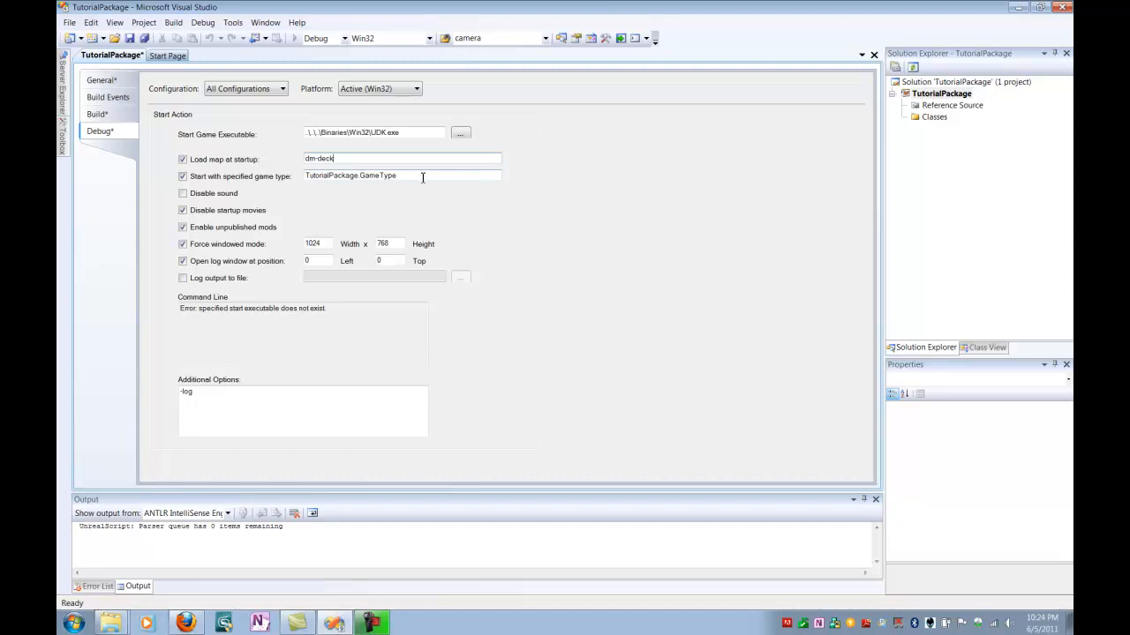